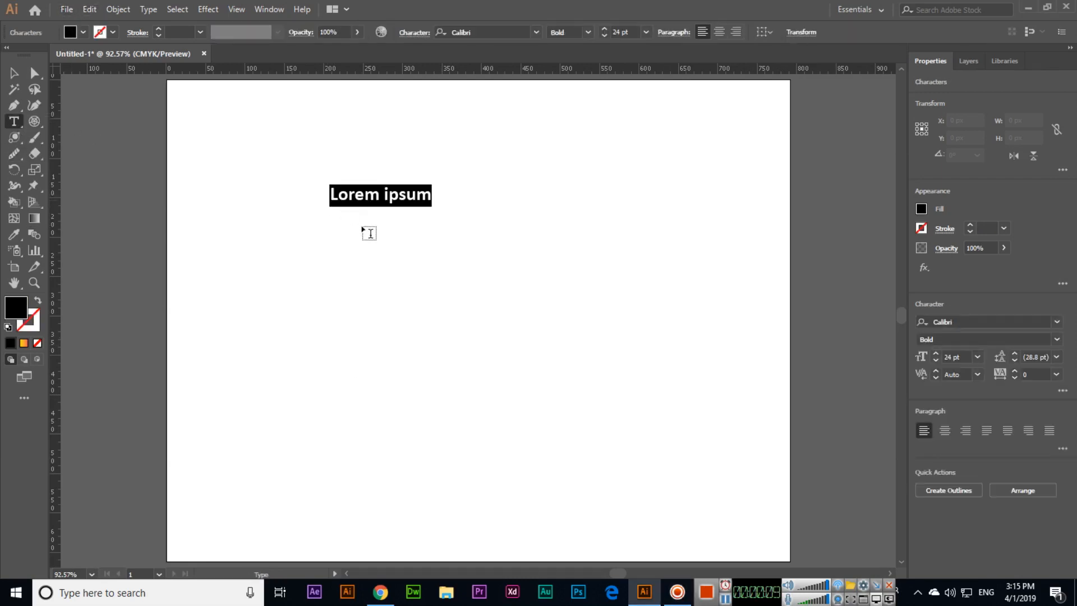
Step: Enter the title text ADOBE ILLUSTRATOR CC 2019 TRAINING on three lines across the top
text(ADOBE ILL)
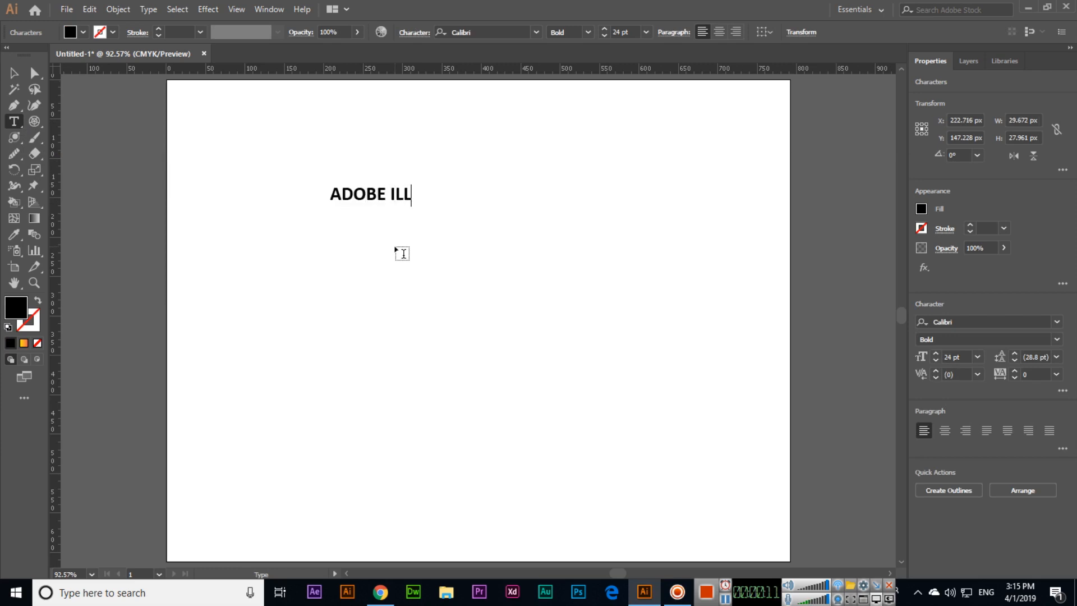
text(USTRATOR CC)
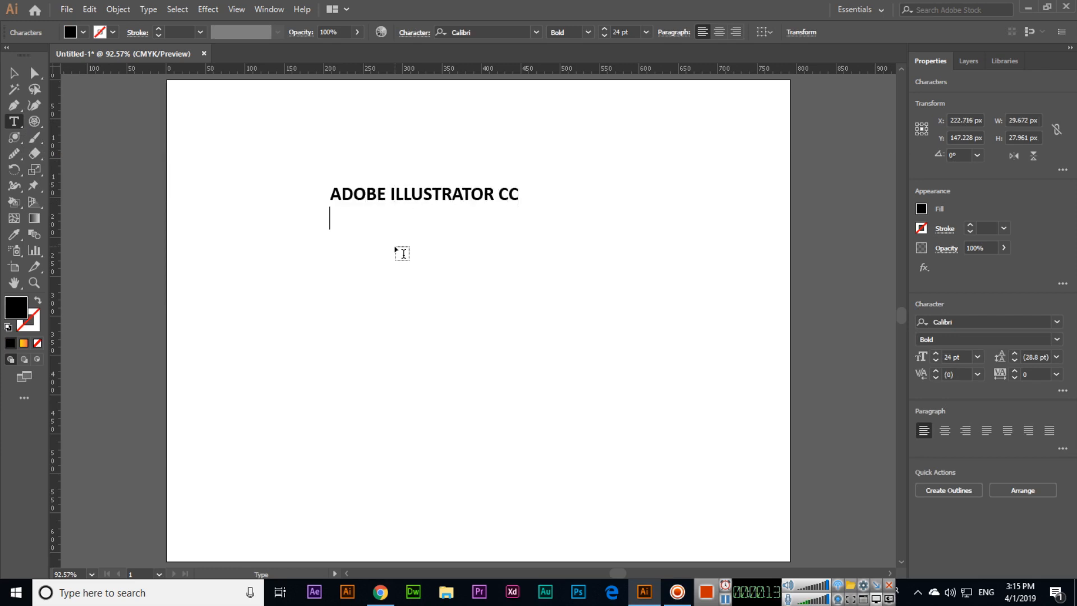
text(2019)
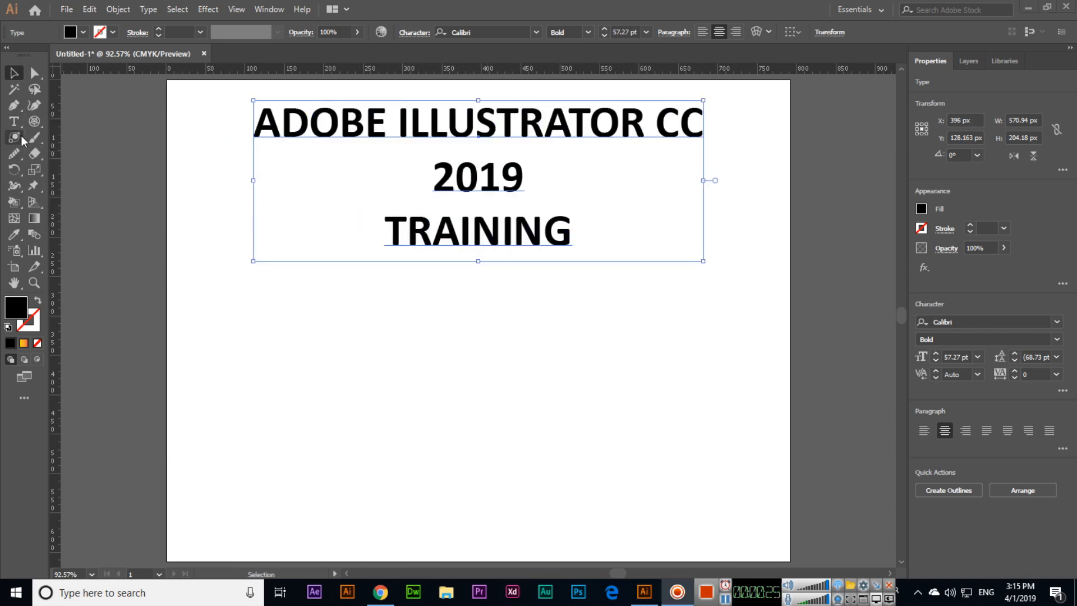
Step: Drag out a wide ellipse below the title and fill it with an orange swatch
click(14, 136)
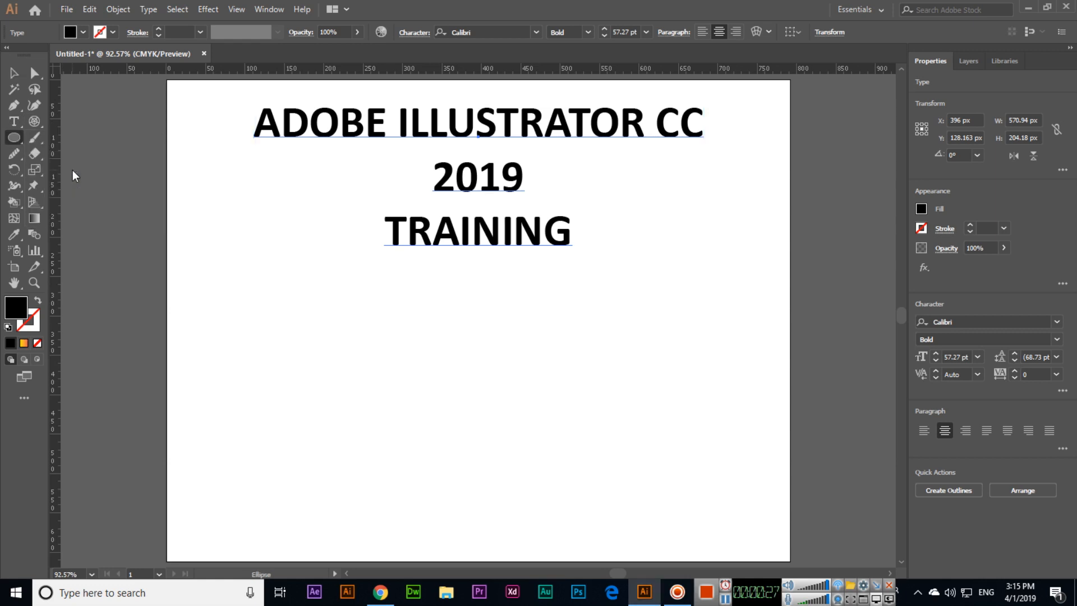
drag(459, 392, 737, 474)
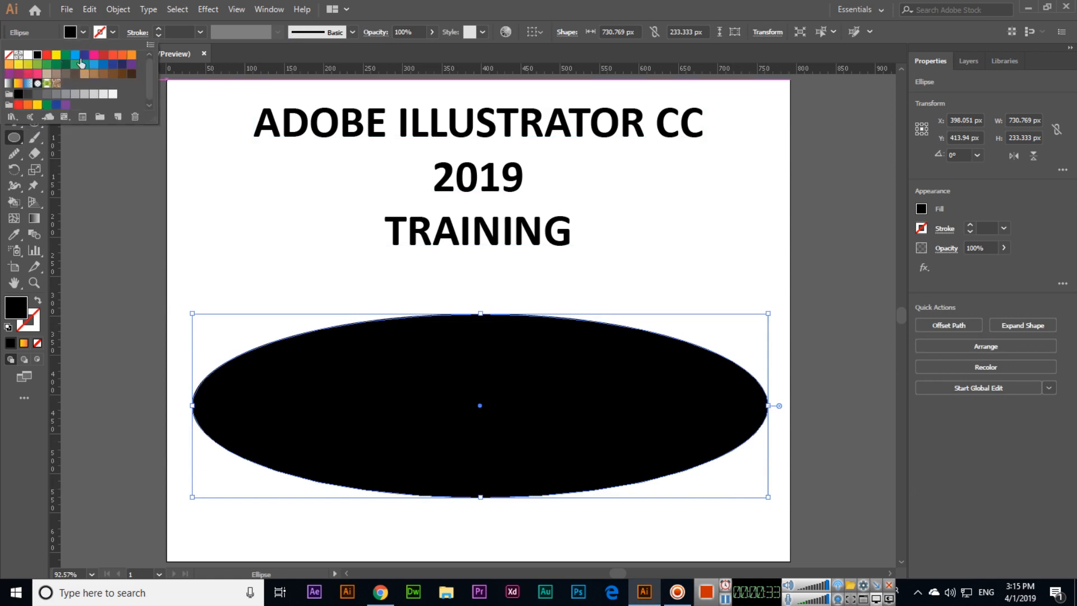
click(80, 63)
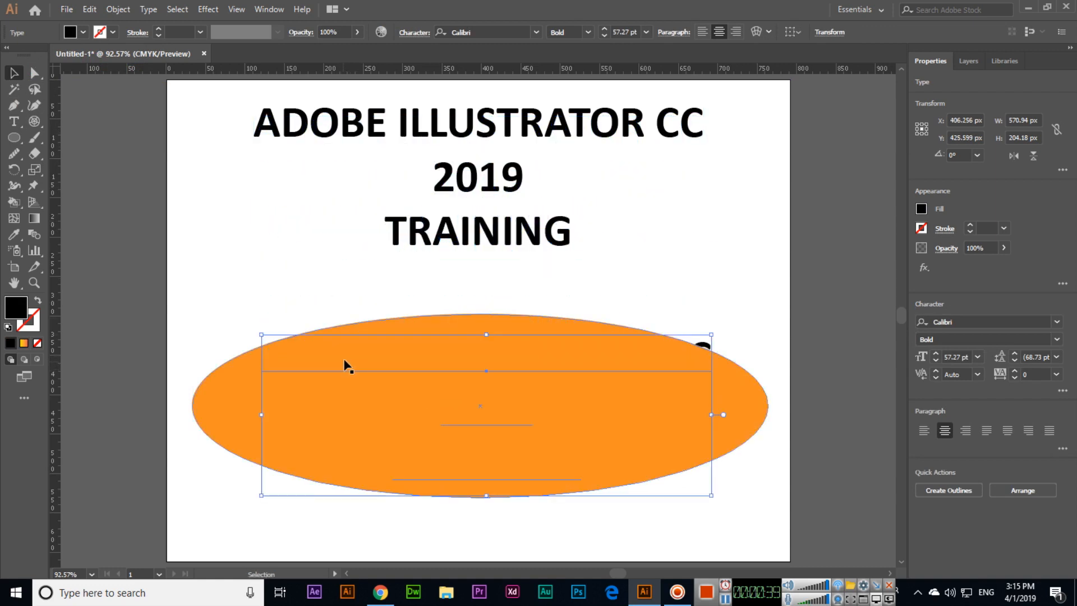
Step: Arrange the text copy in front of the ellipse and retype it as the credit lines starting WITH
right_click(543, 363)
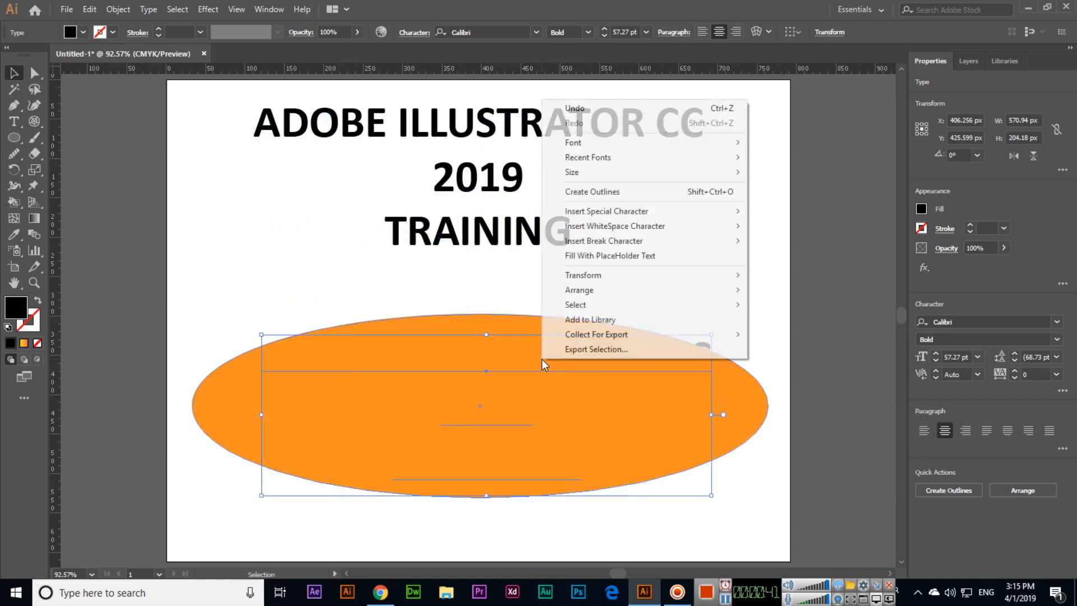
mouse_move(579, 289)
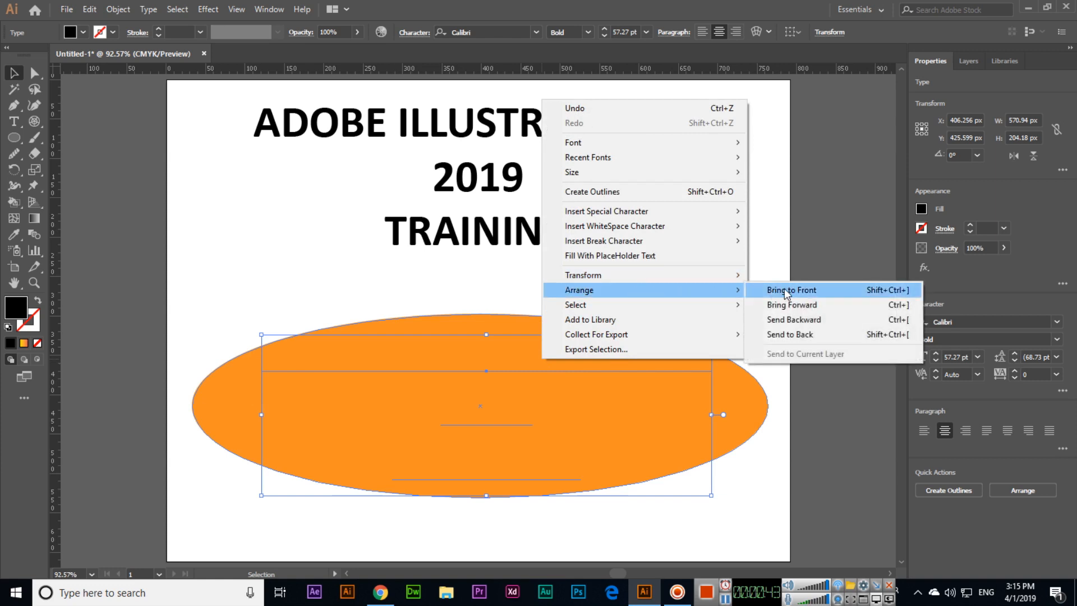
click(791, 289)
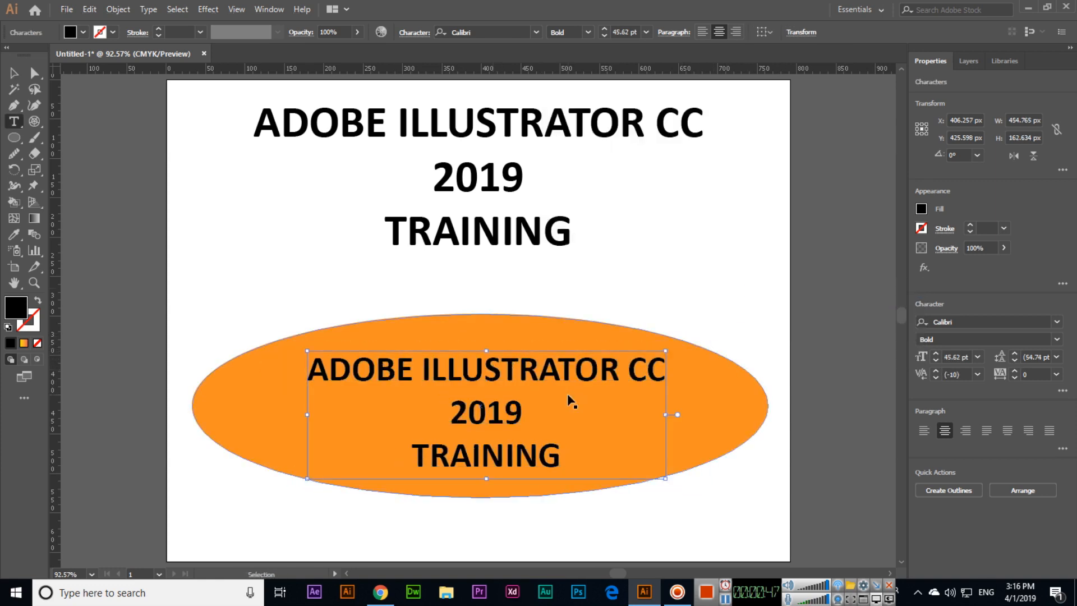
text(WITH)
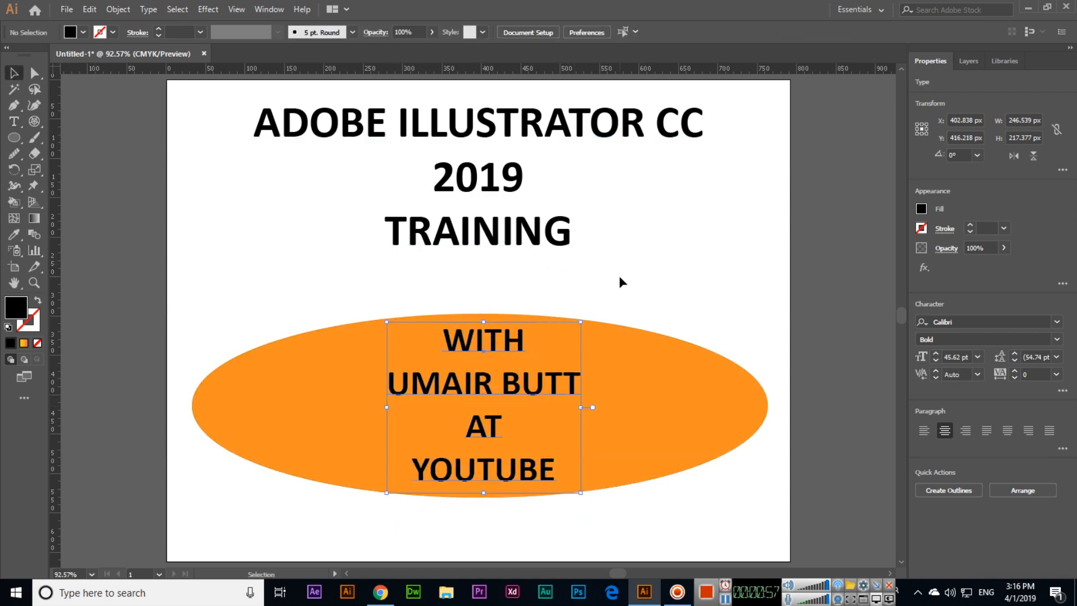
click(66, 9)
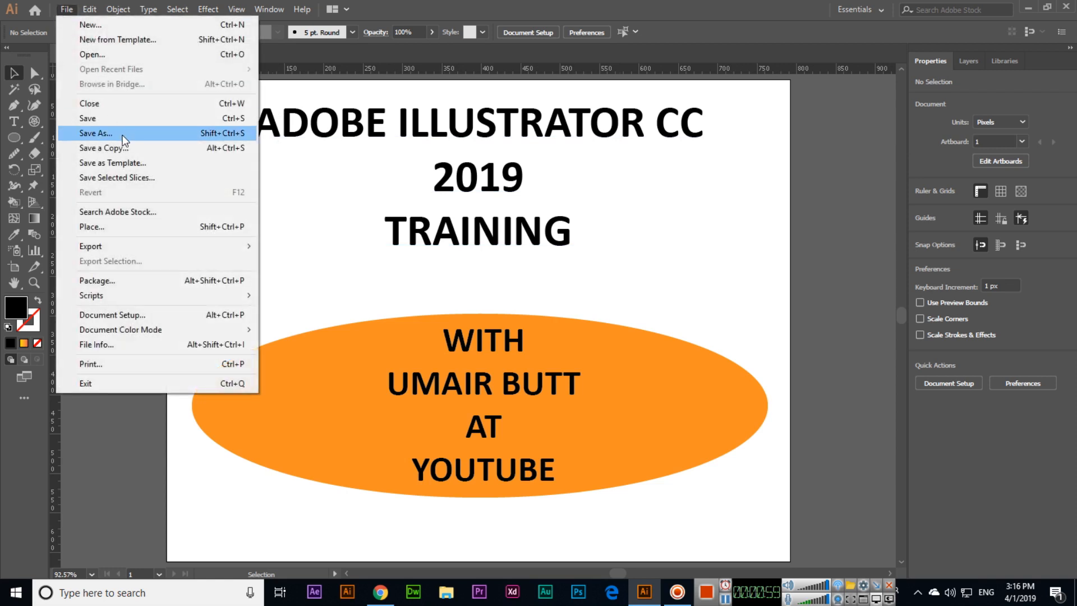
click(95, 132)
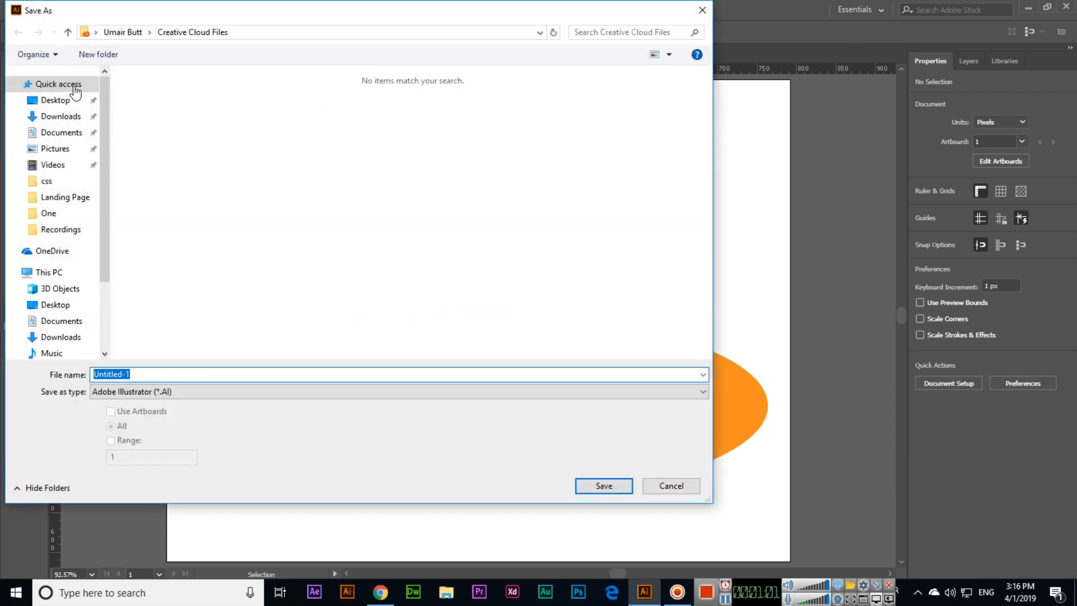
click(55, 100)
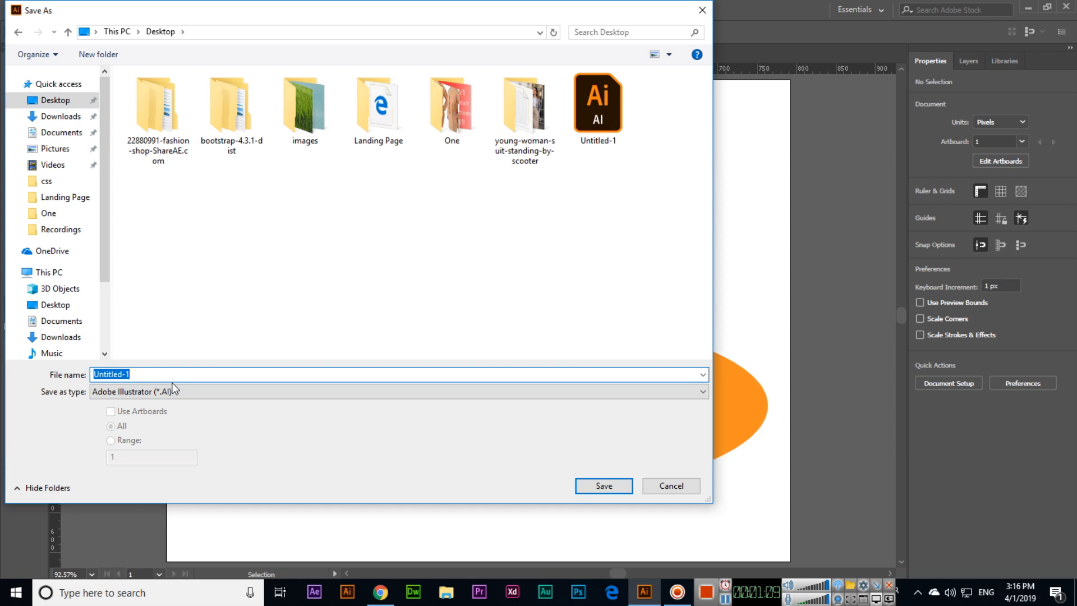
key(Delete)
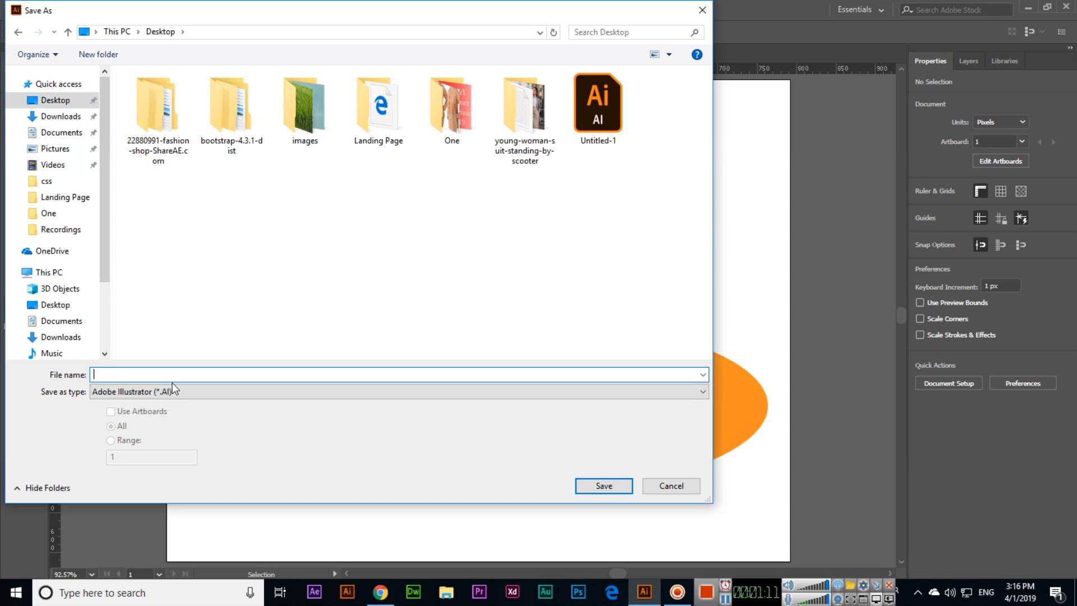
text(Umair Butt)
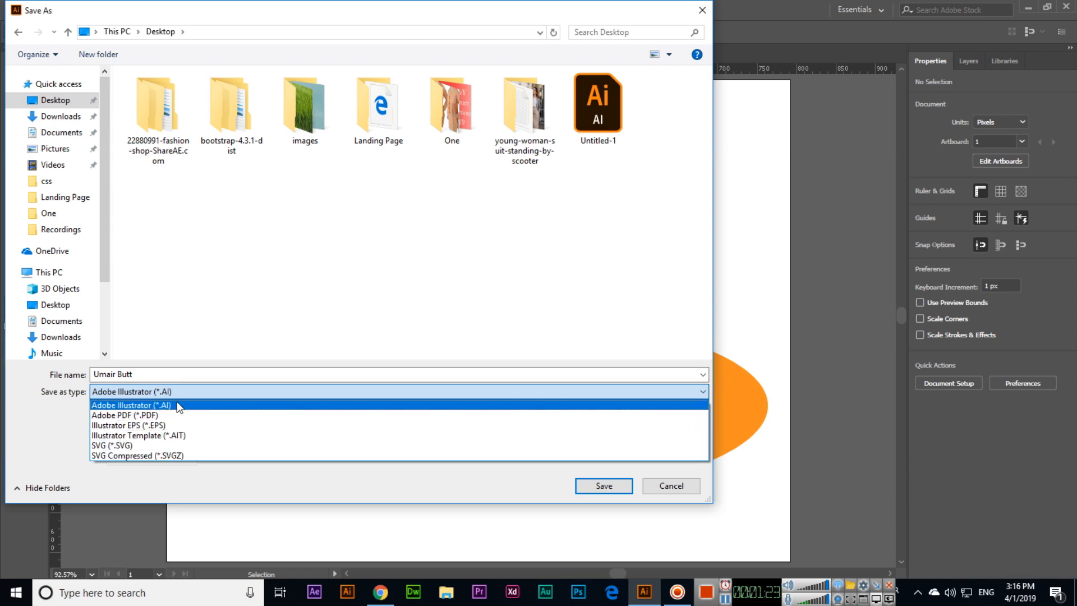
Step: Save in Adobe Illustrator (*.AI) format, keeping Illustrator CC compatibility in Illustrator Options
click(603, 486)
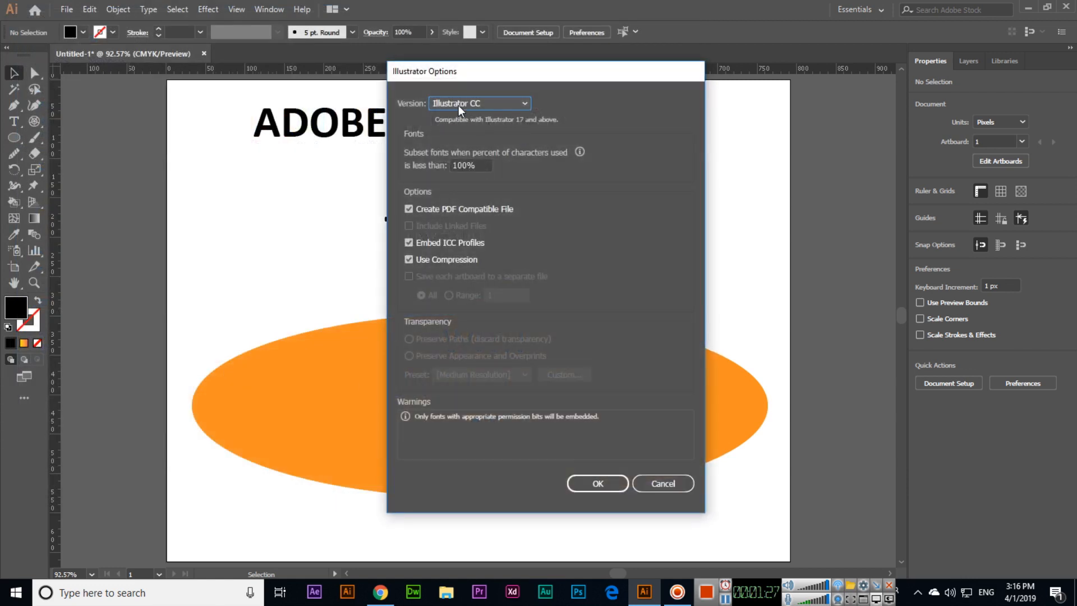
click(479, 104)
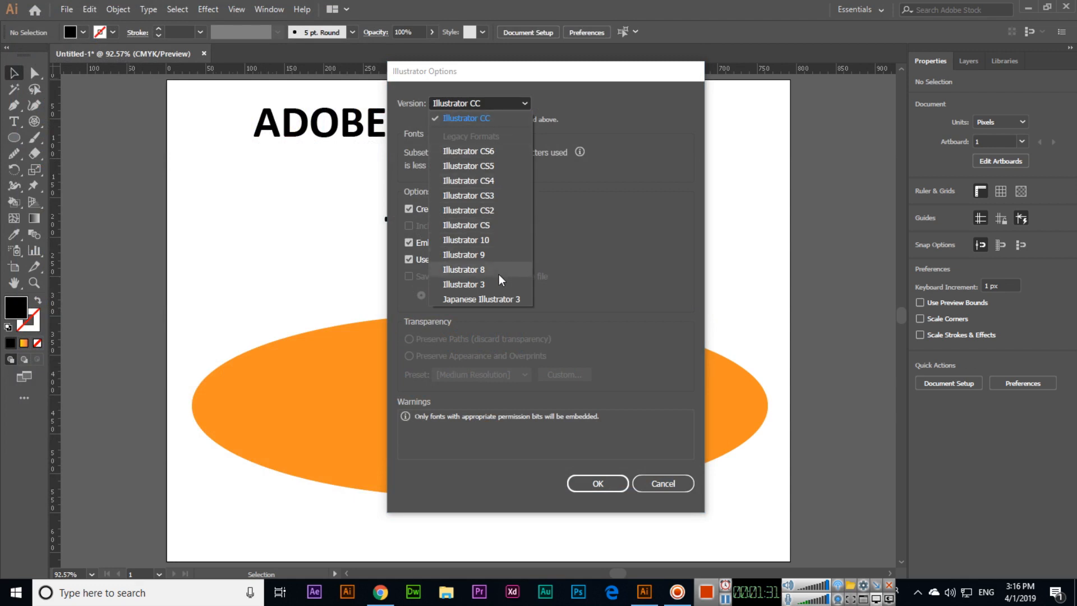
click(479, 103)
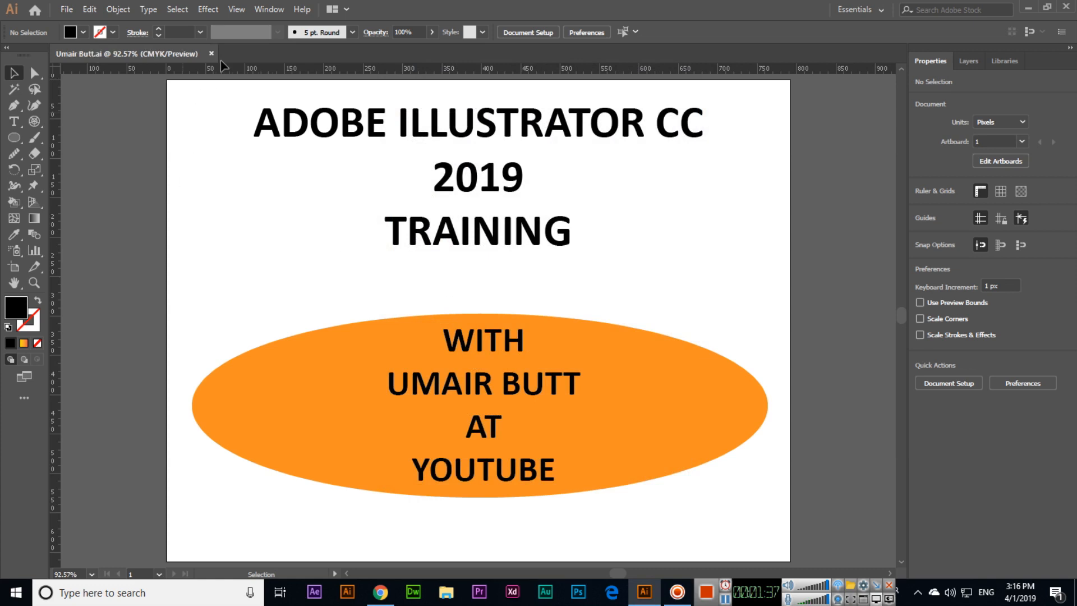
Step: Close Umair Butt.ai and reopen it from the recent files on the Home screen
click(211, 54)
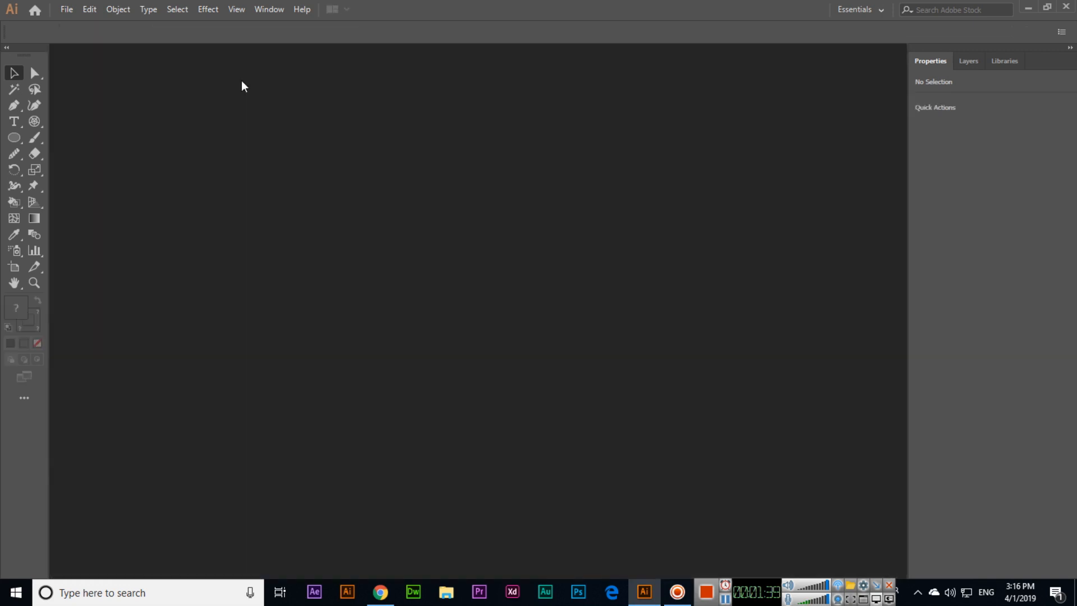
click(34, 9)
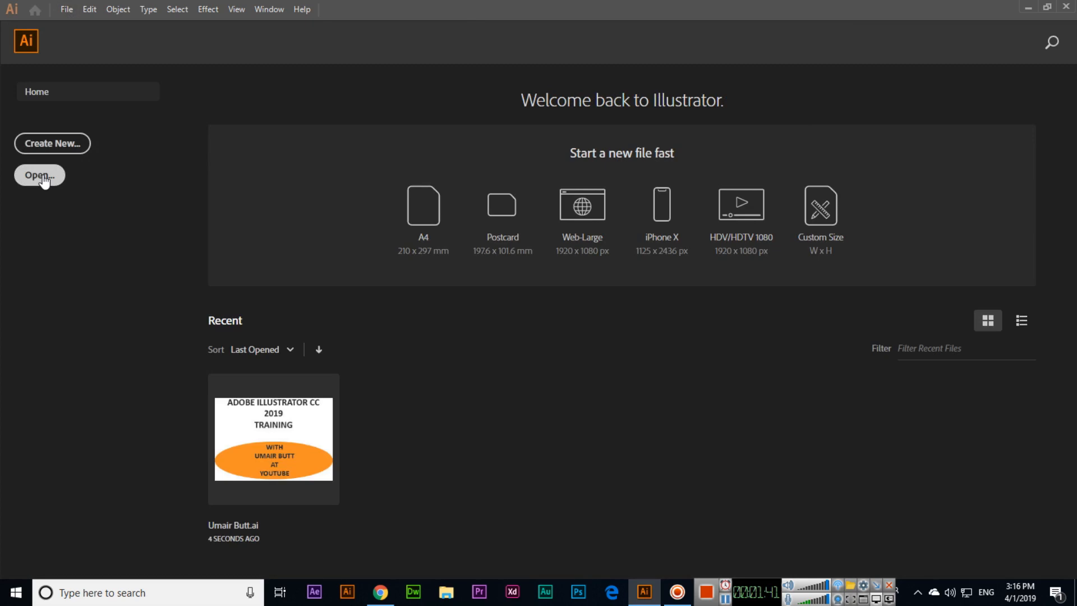
click(38, 175)
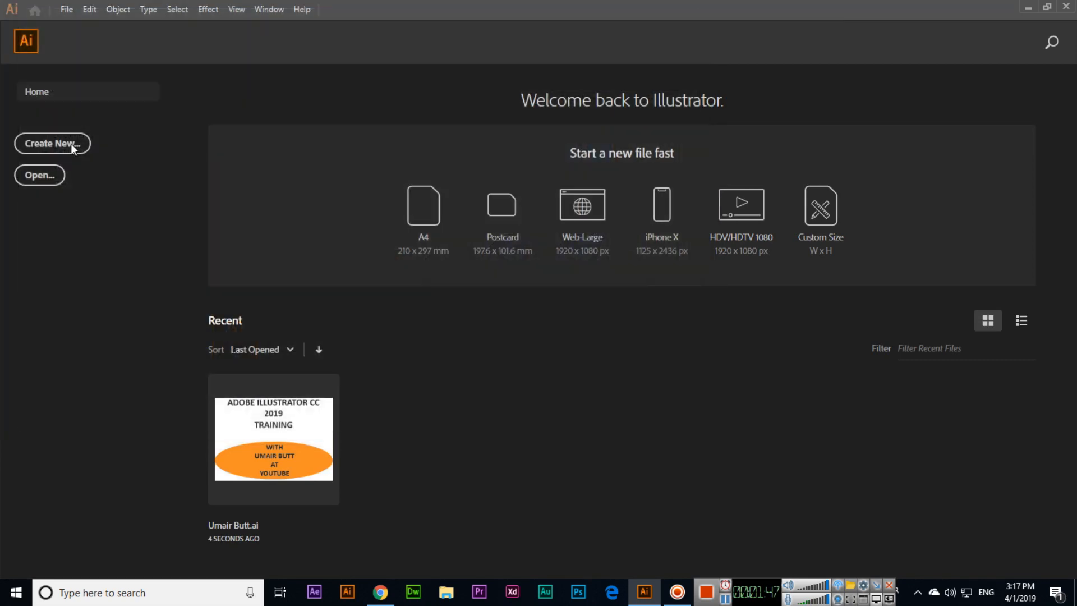
double_click(273, 437)
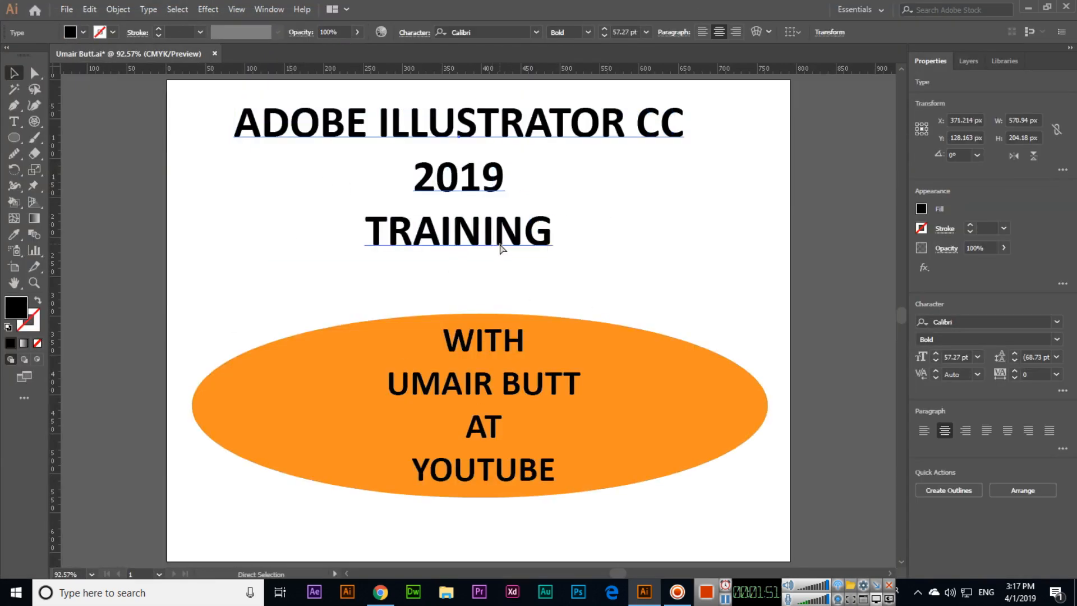
click(66, 9)
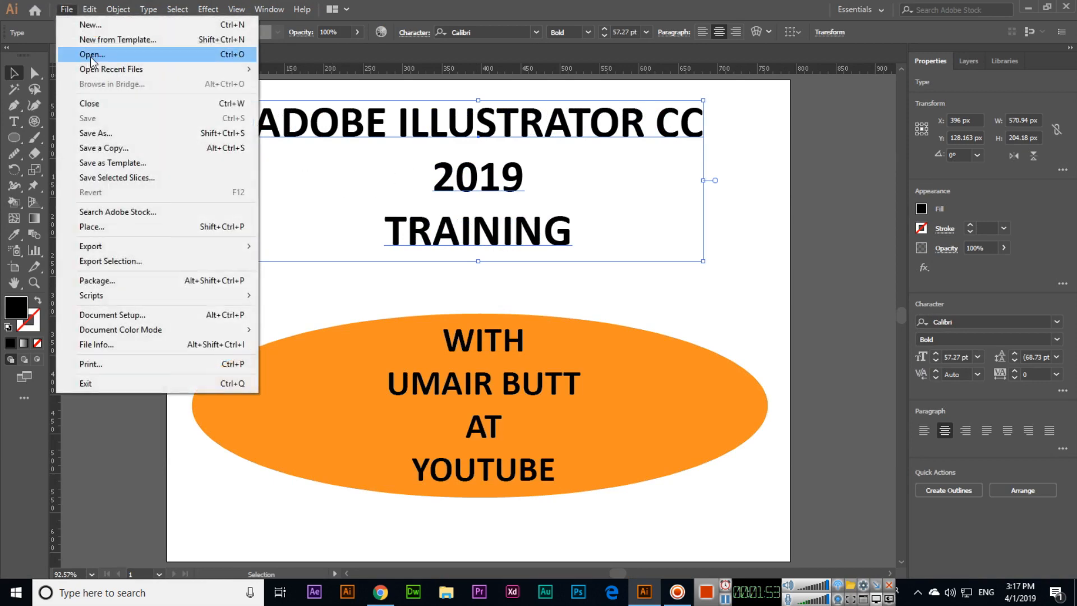
Step: Save a copy to the Desktop with Adobe PDF as the file type
click(94, 132)
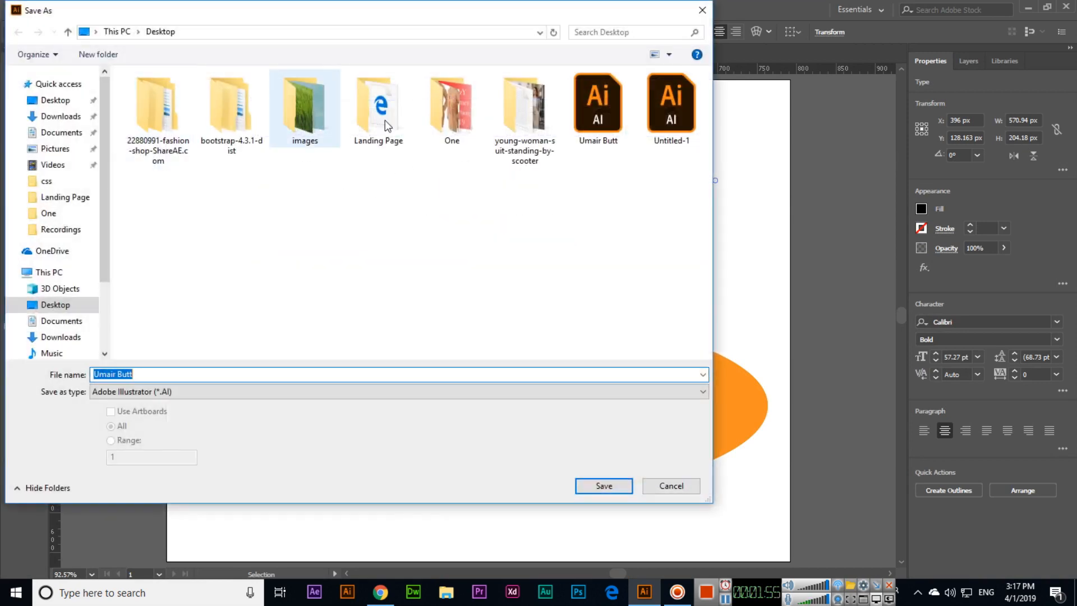
click(398, 392)
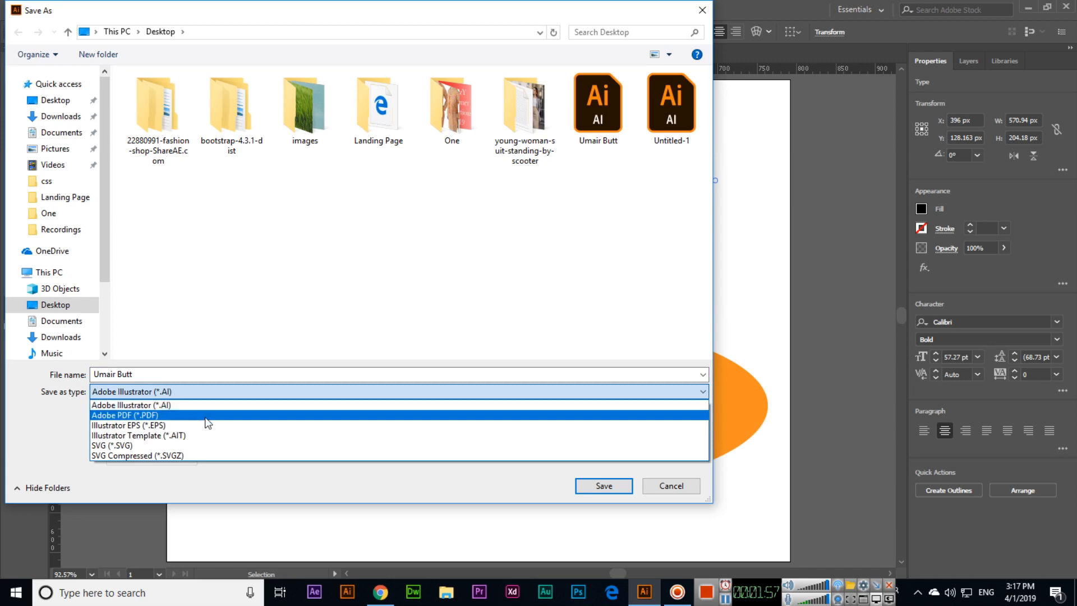
click(125, 415)
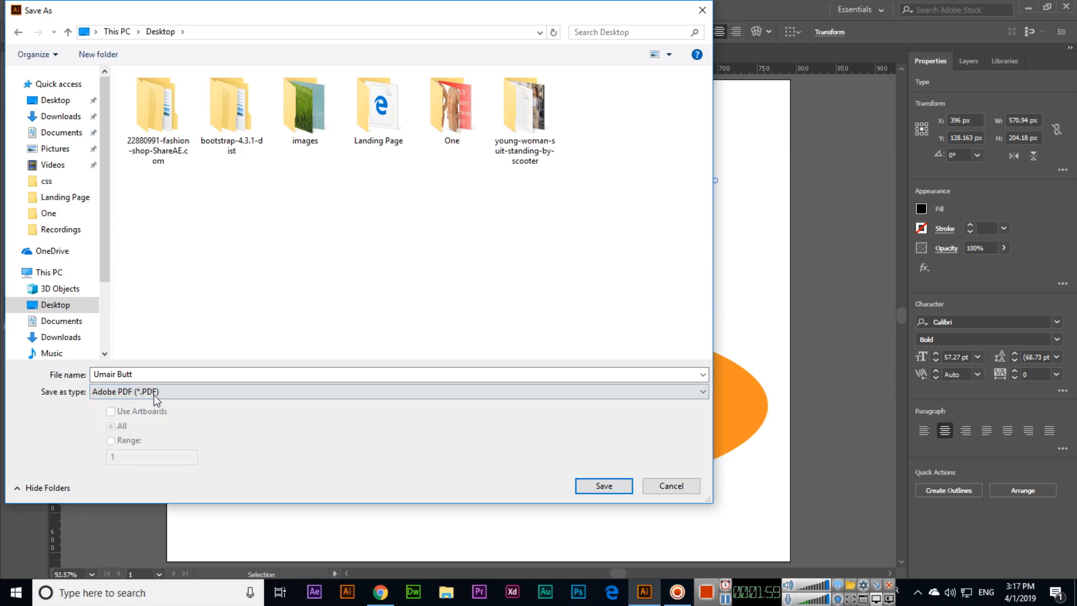
click(602, 485)
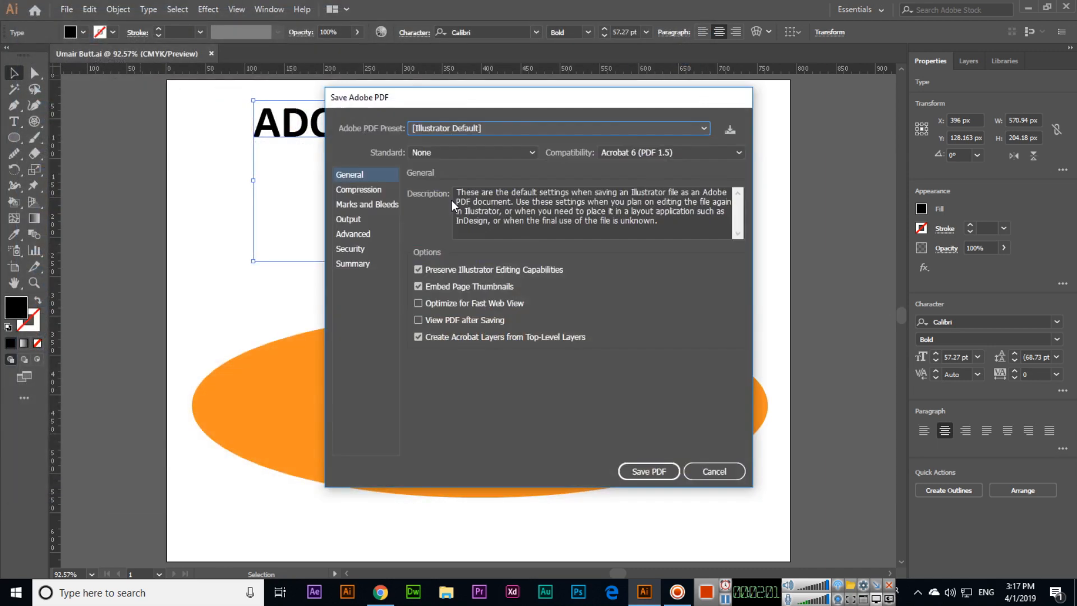
Step: Write the PDF with the Press Quality preset and Acrobat 8 (PDF 1.7) compatibility
click(557, 128)
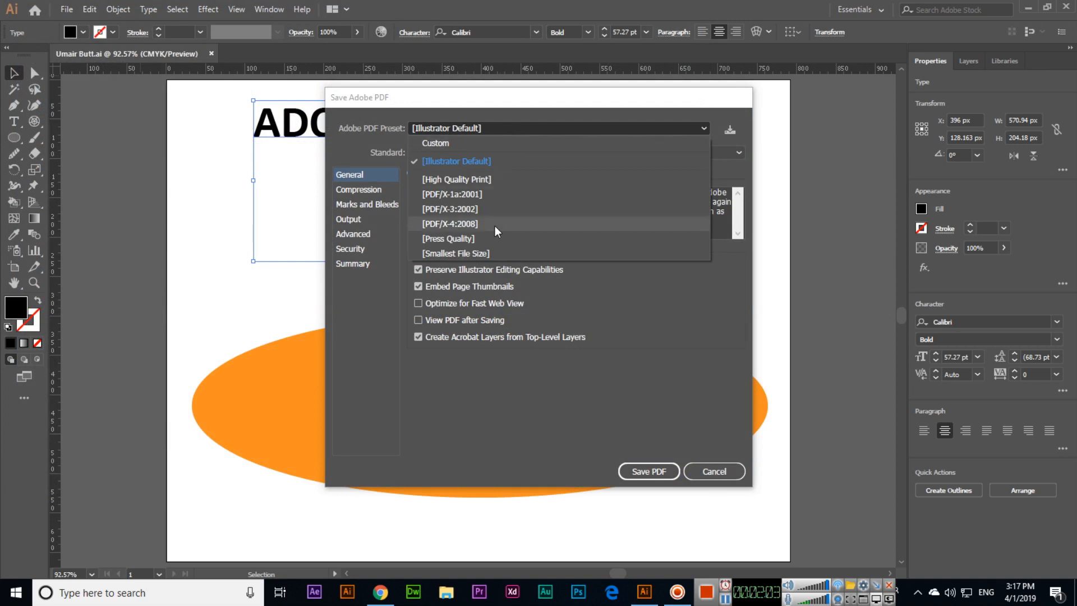
click(448, 238)
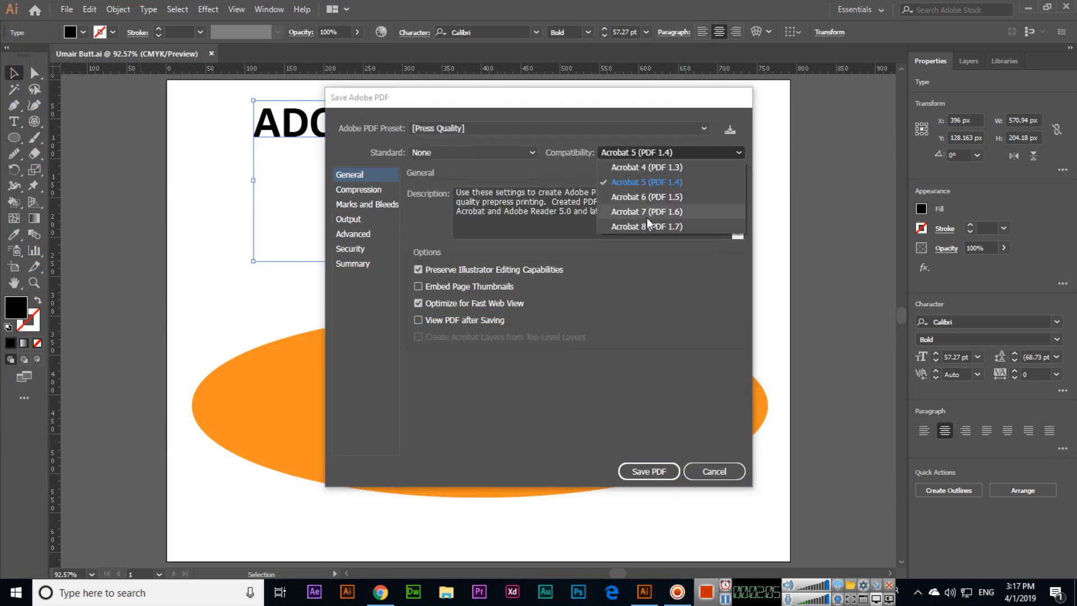
click(646, 227)
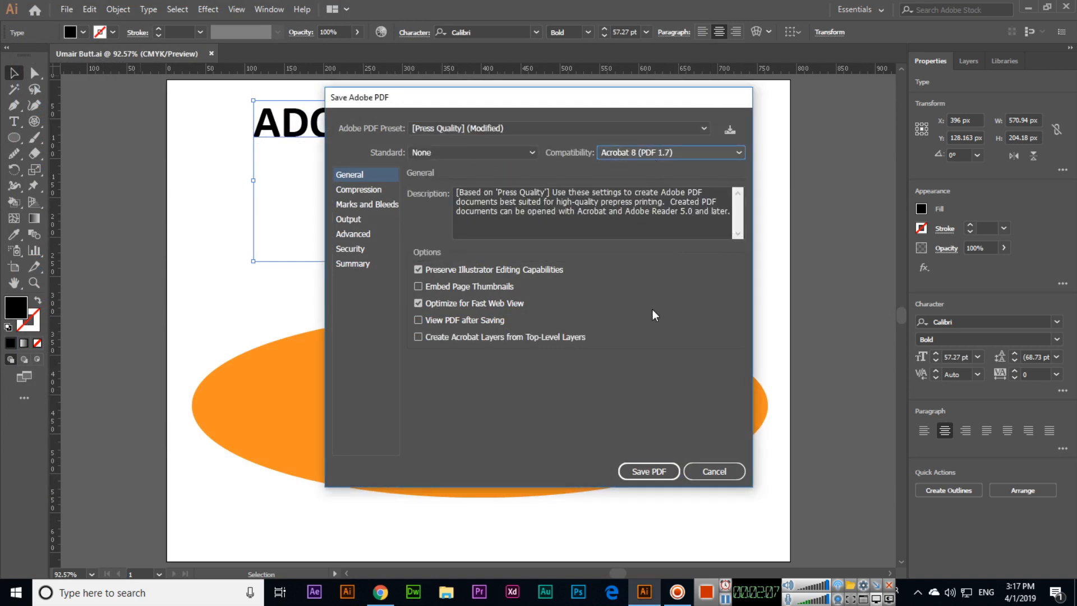
click(647, 471)
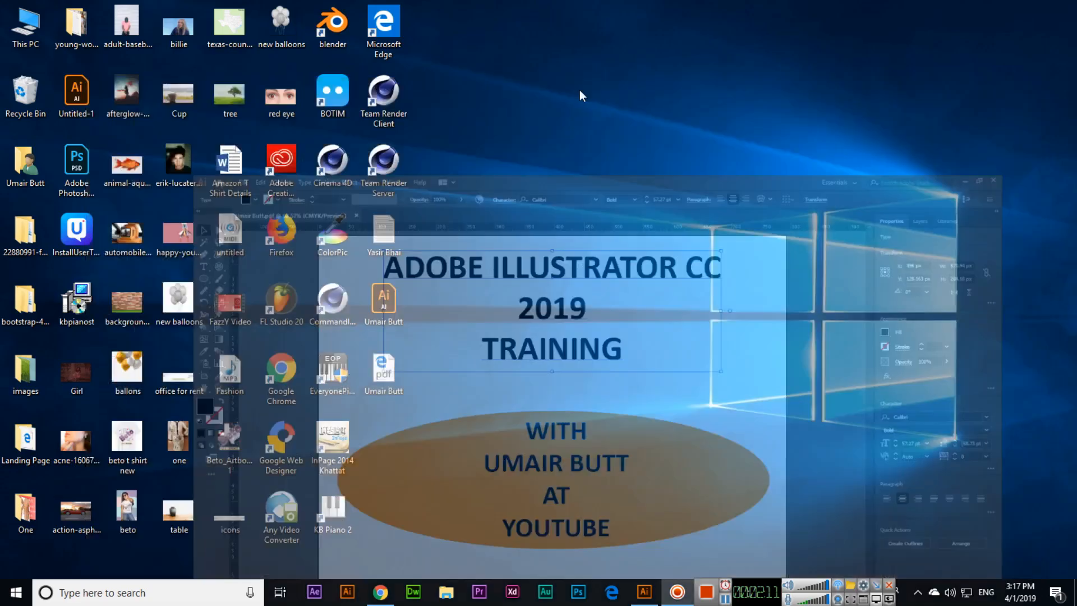
right_click(383, 371)
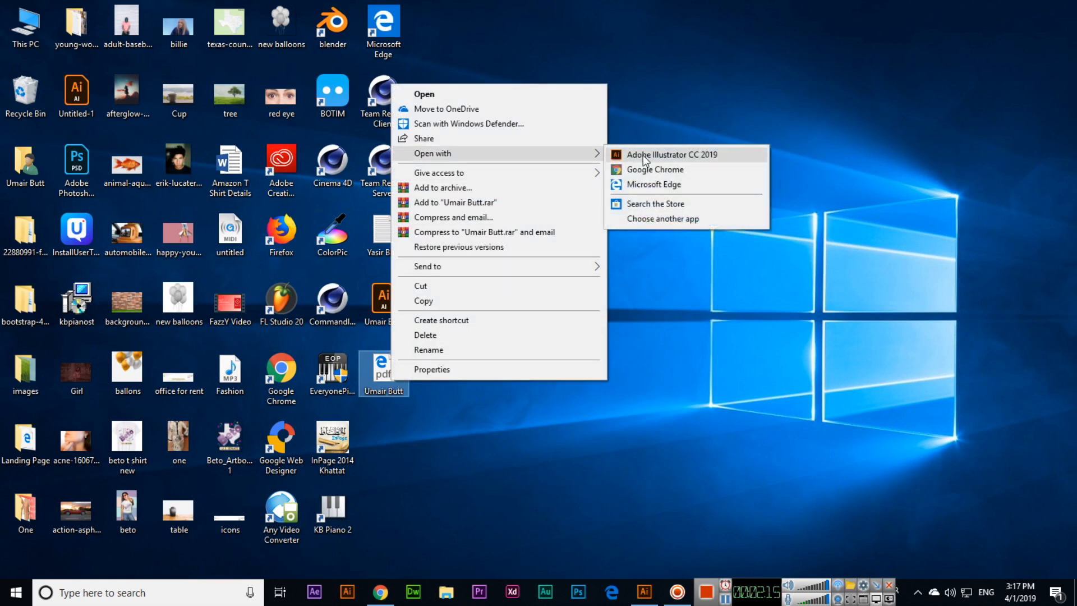
mouse_move(650, 184)
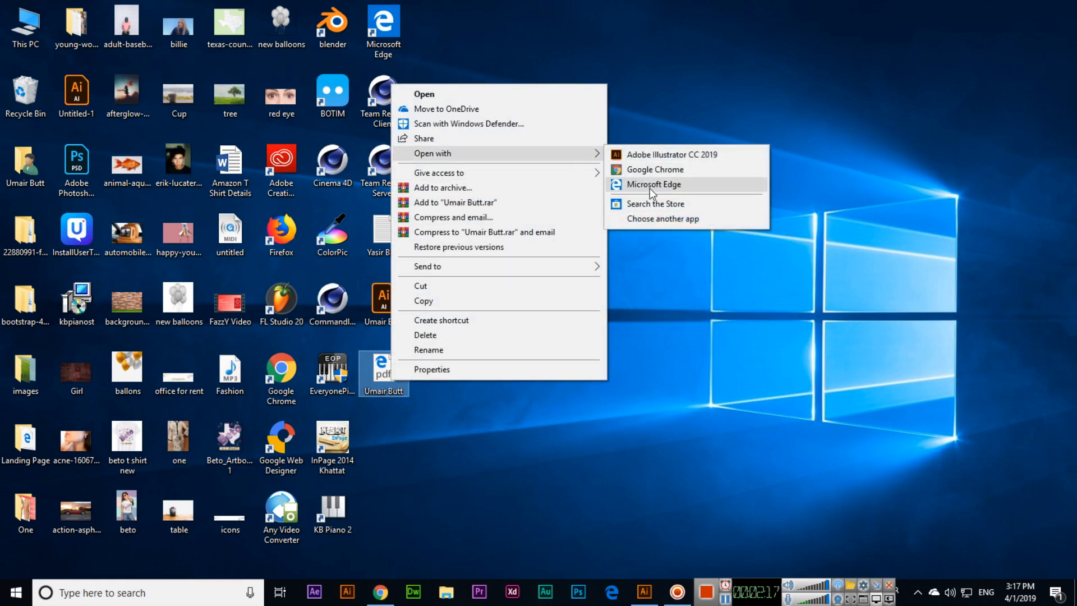
click(653, 184)
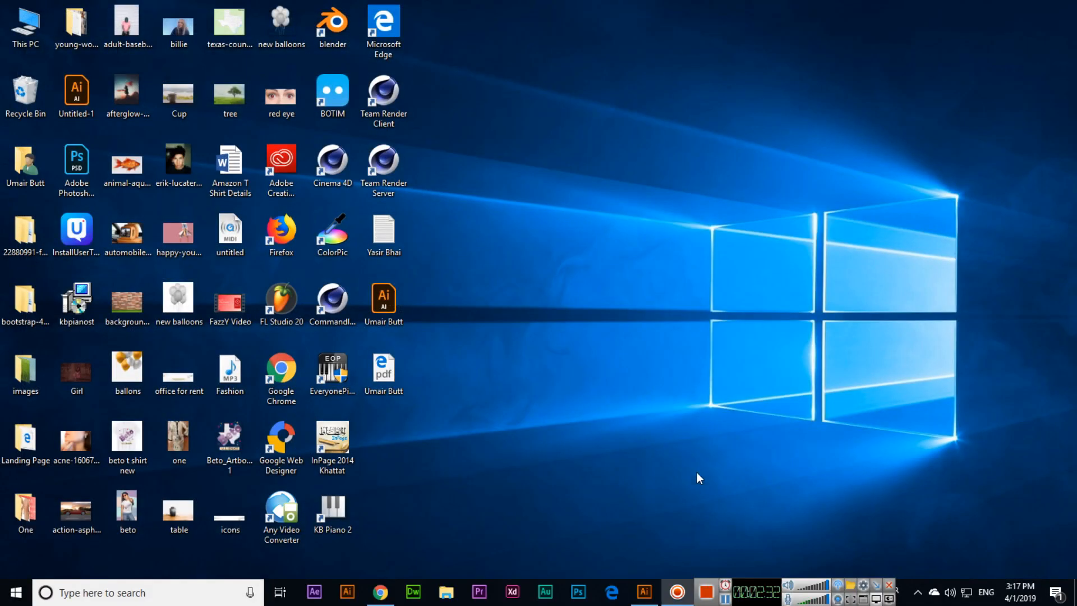
click(66, 9)
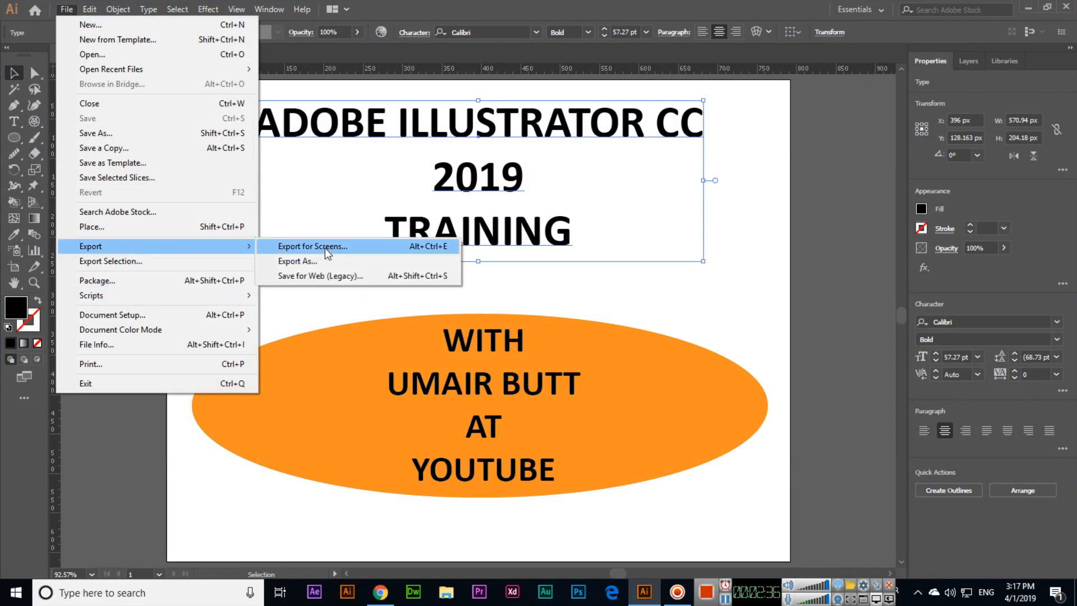
Step: Start Export As to the Desktop with JPEG (*.JPG) as the file type
click(296, 261)
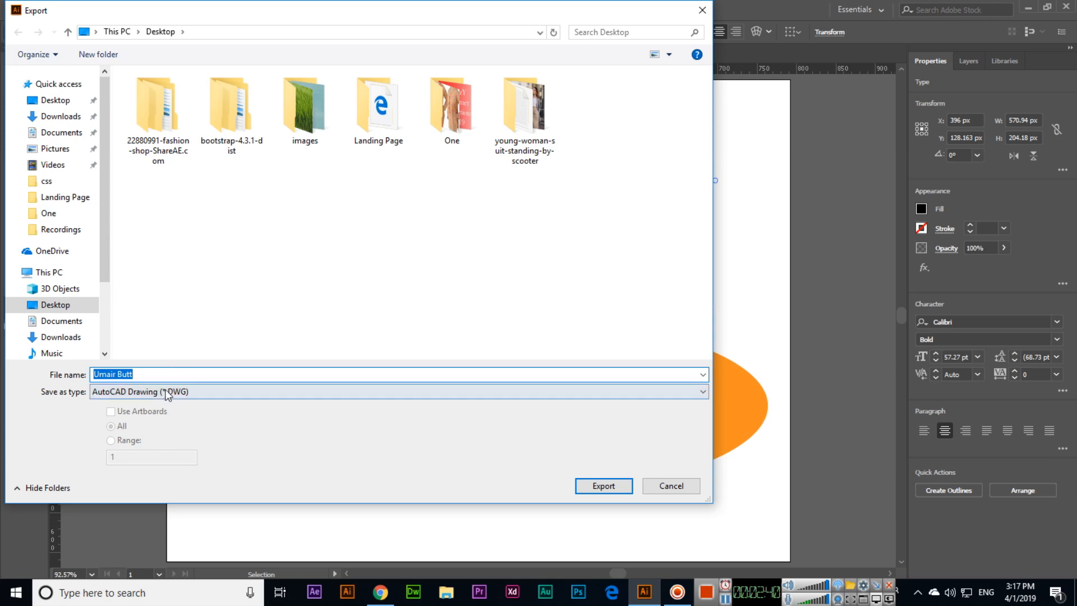
click(395, 392)
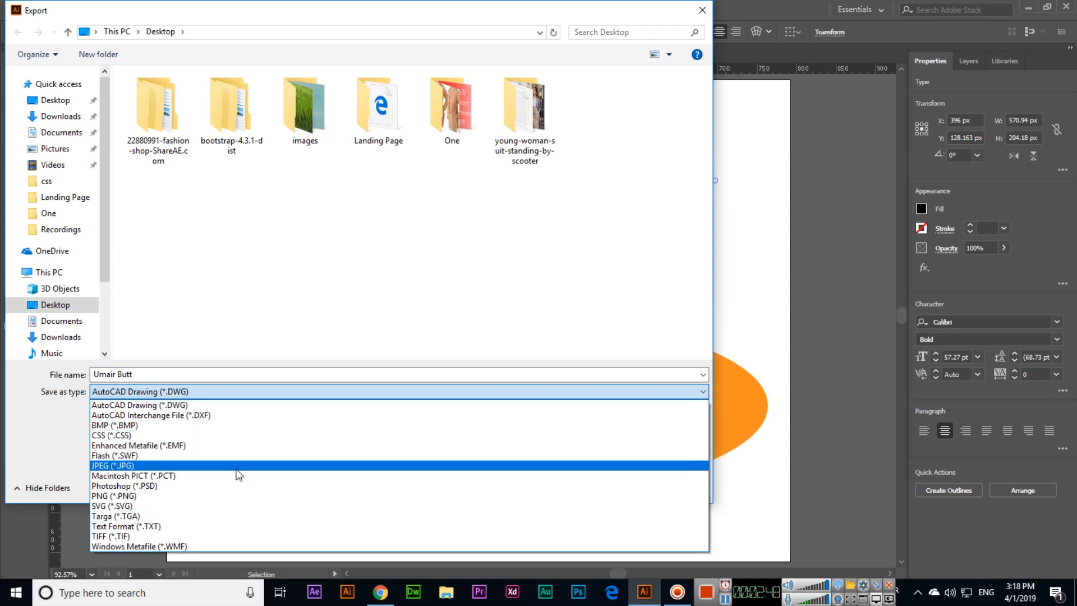
click(112, 465)
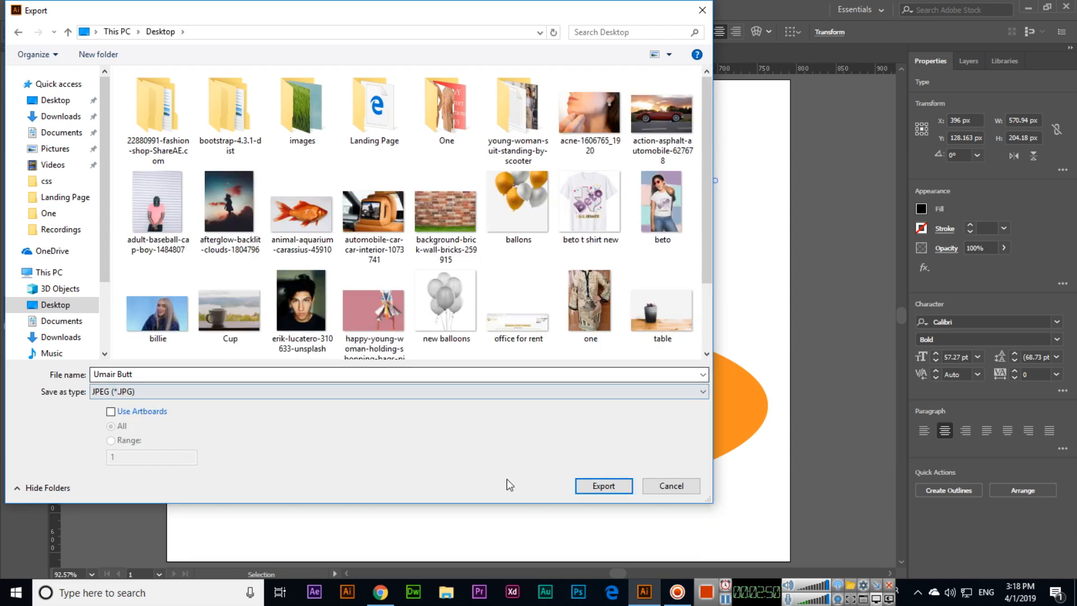
Step: Export the JPEG with RGB colour model, quality 10 and High (300 ppi) resolution
click(602, 486)
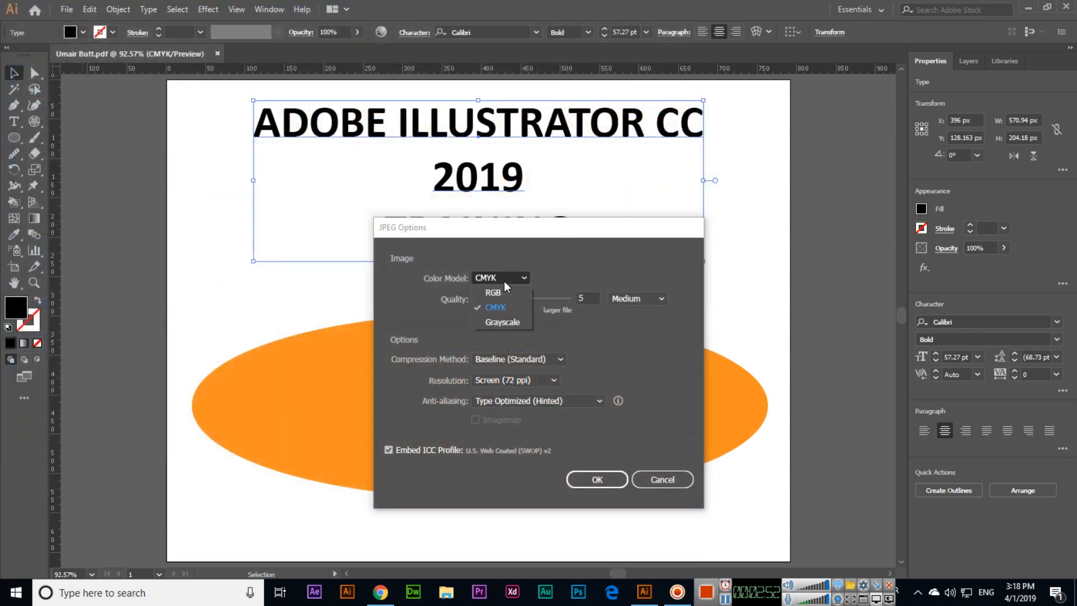
mouse_move(519, 281)
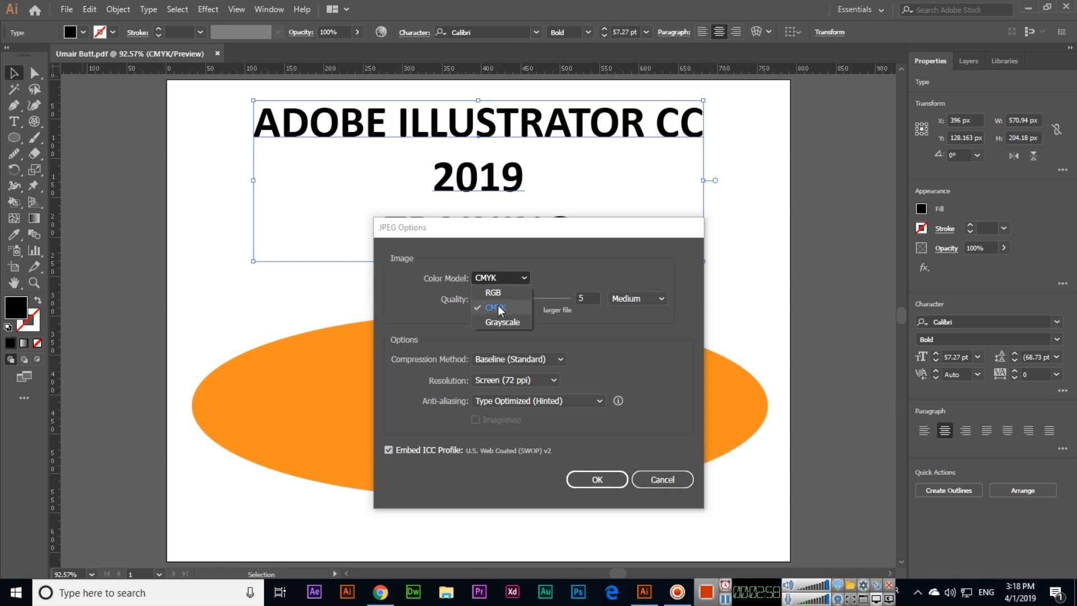
mouse_move(494, 293)
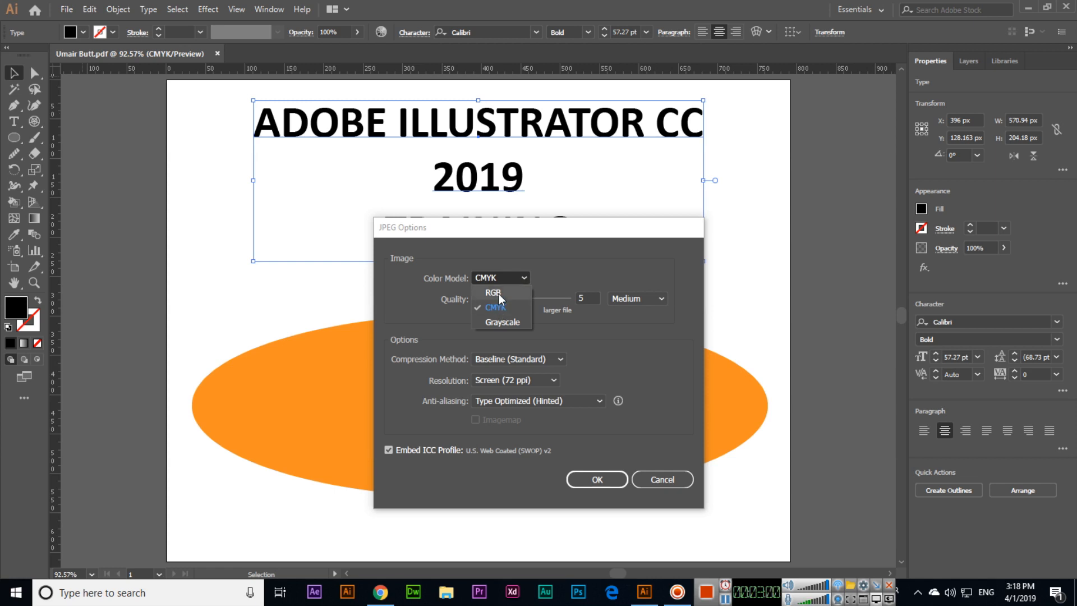
click(491, 292)
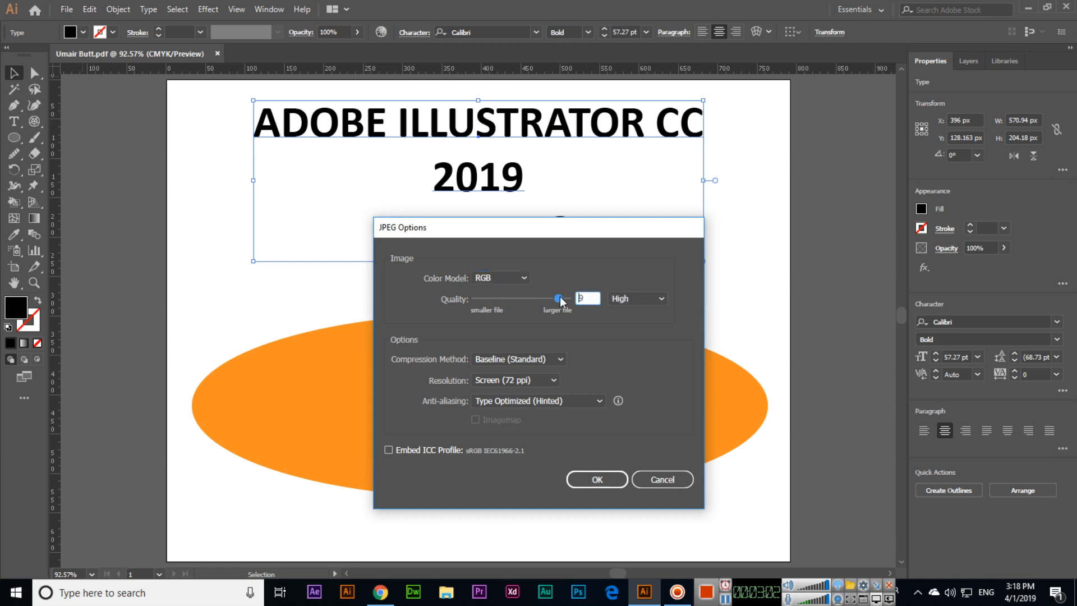
drag(558, 298, 568, 299)
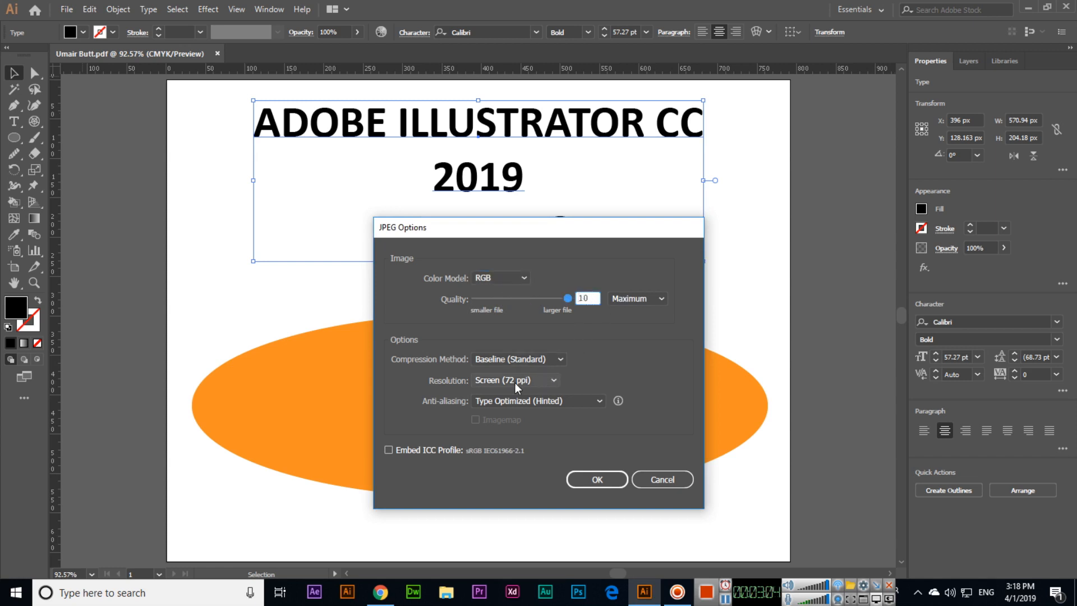
click(514, 380)
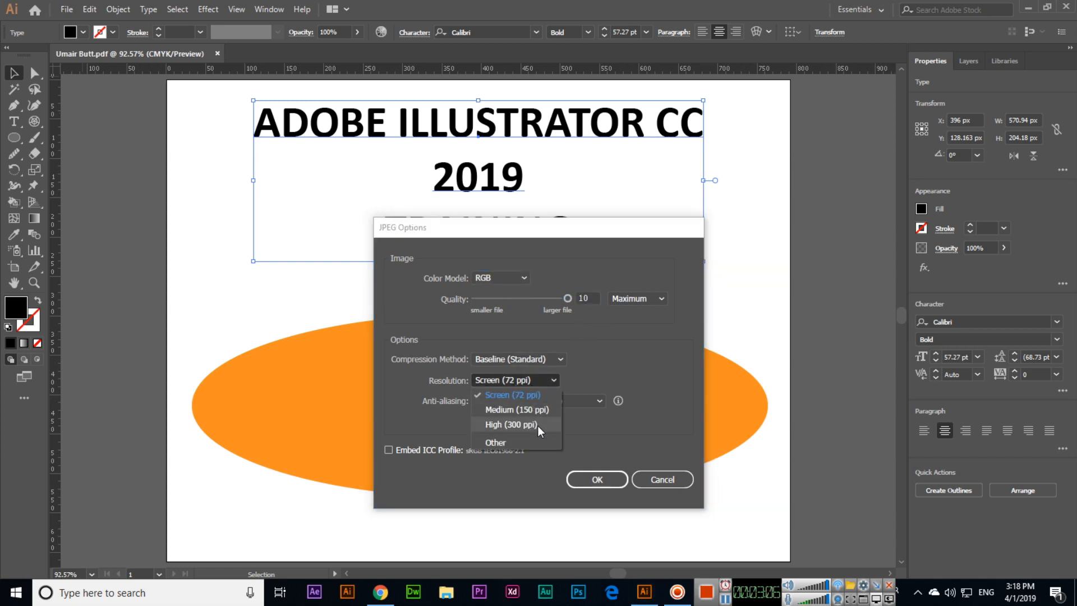
click(509, 424)
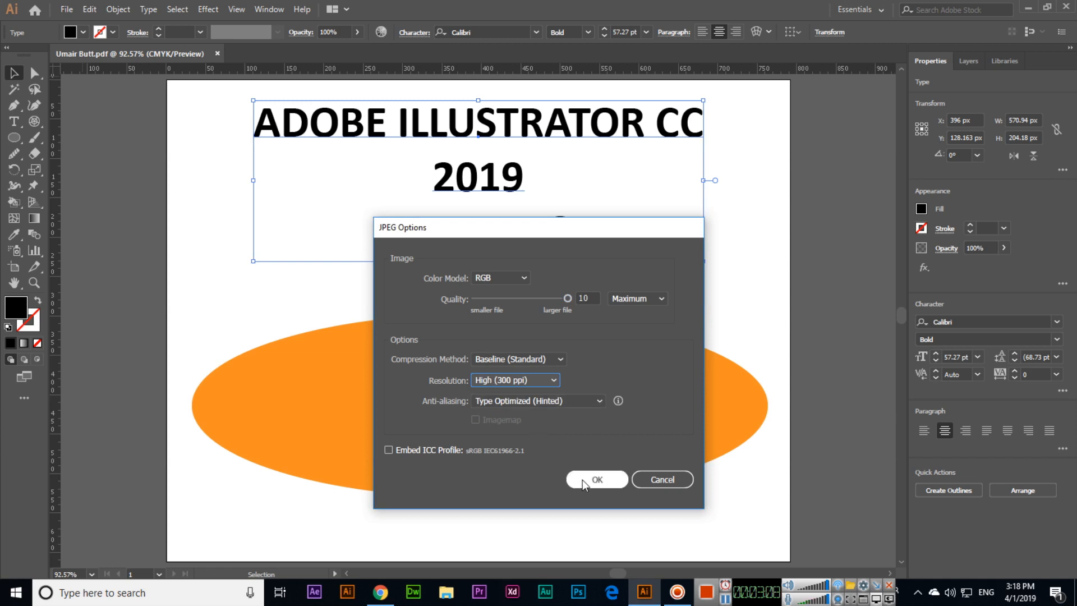
click(596, 479)
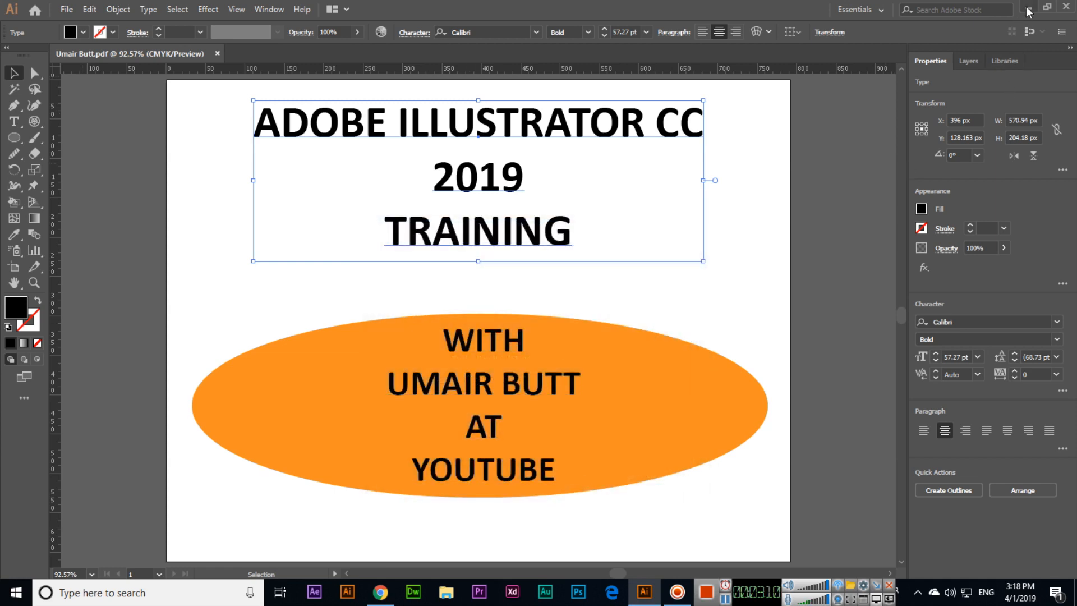
Step: Minimize Illustrator to show the exported JPEG beside the AI and PDF files on the desktop
click(14, 593)
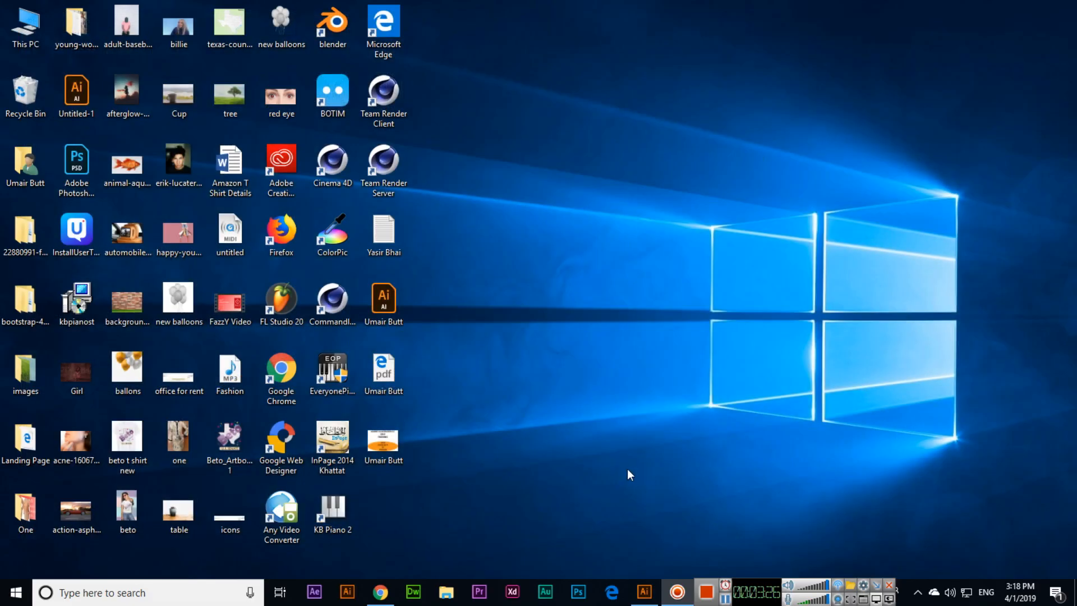
Step: Return to Illustrator, read the artboard's 792 × 612 px Letter size, then deselect everything
click(644, 591)
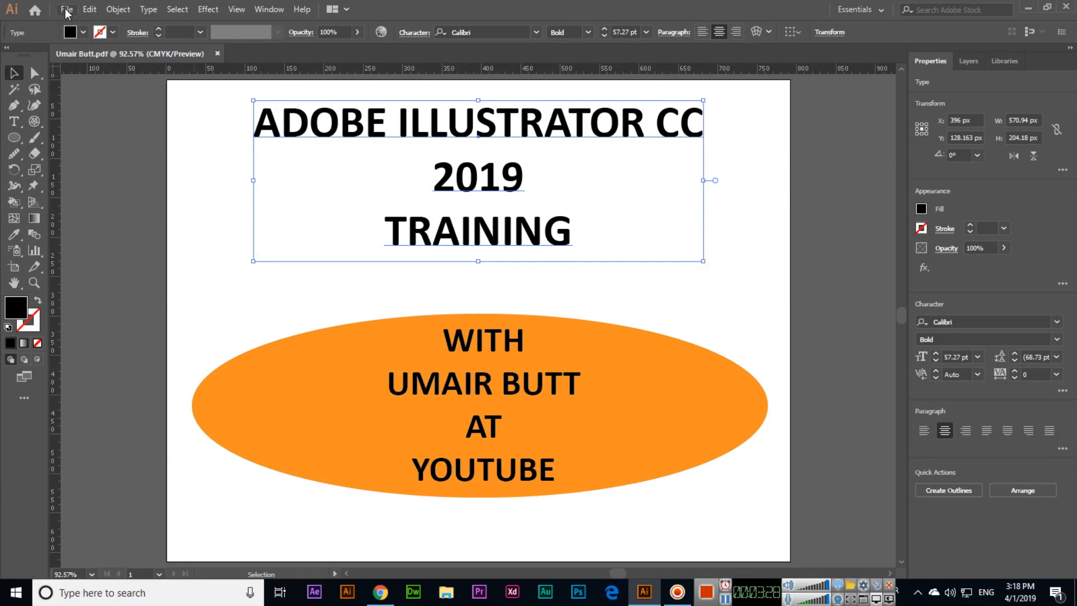
click(66, 9)
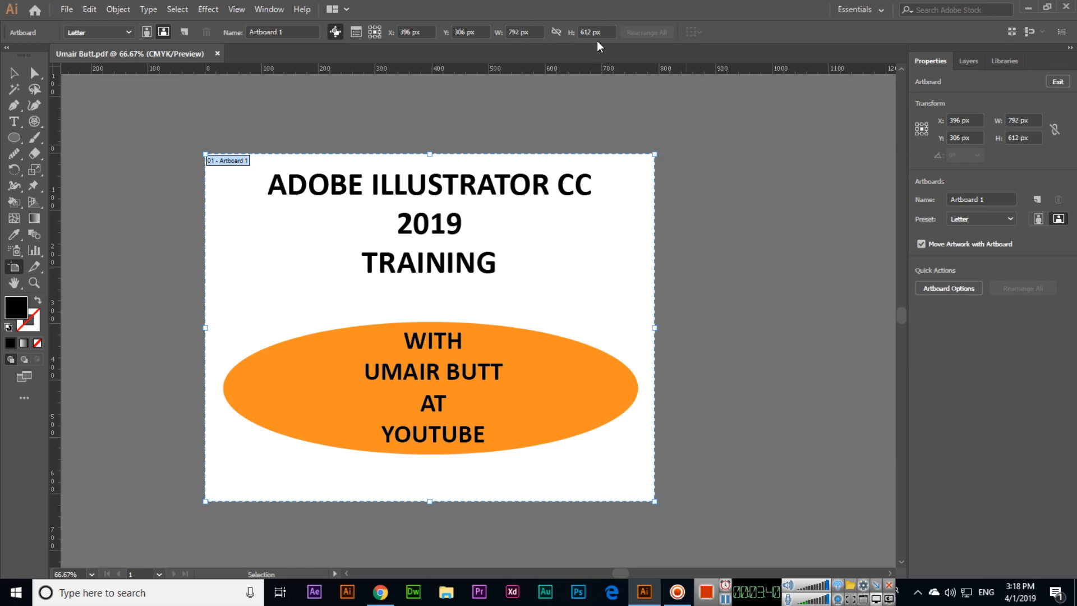
click(127, 146)
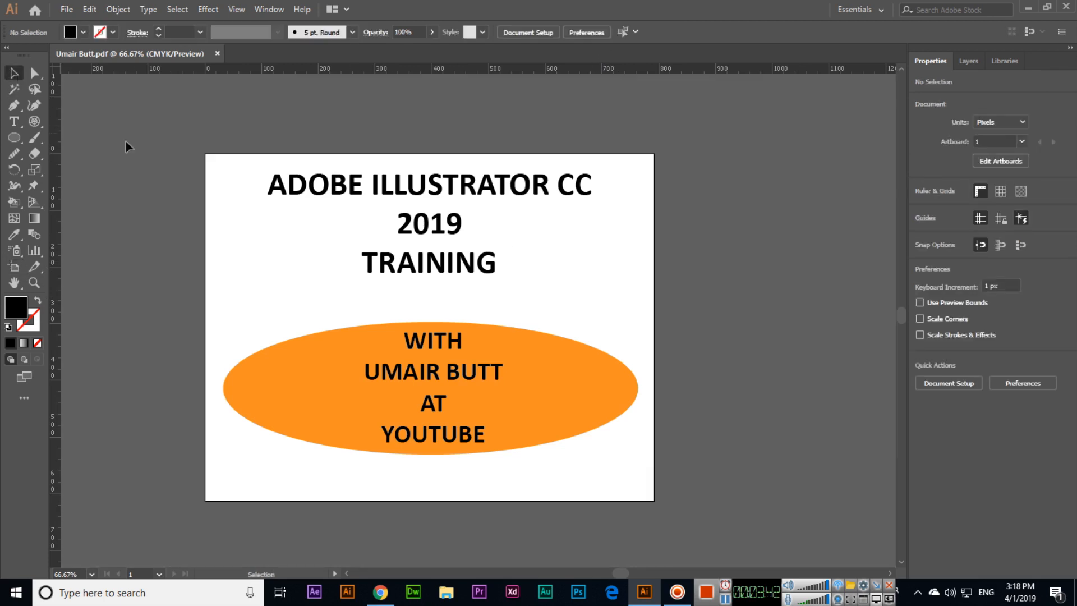
right_click(382, 443)
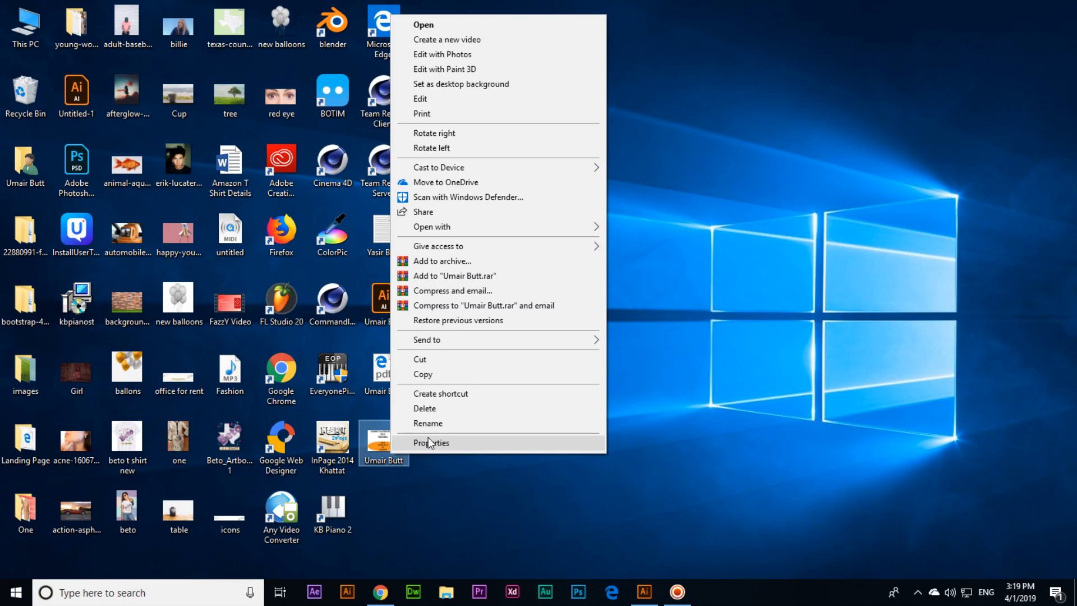
click(431, 441)
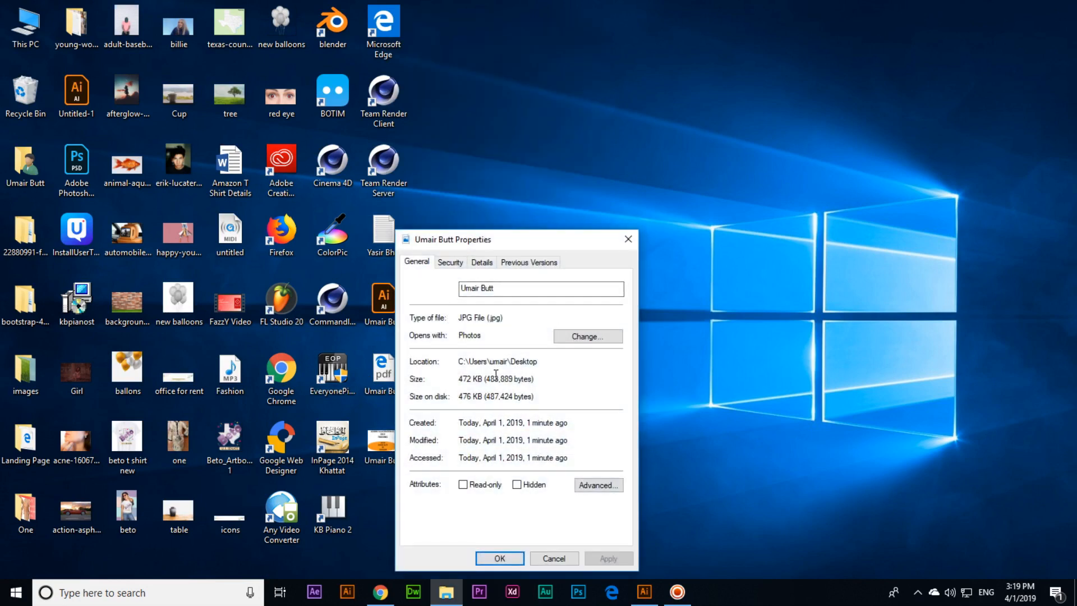
click(481, 262)
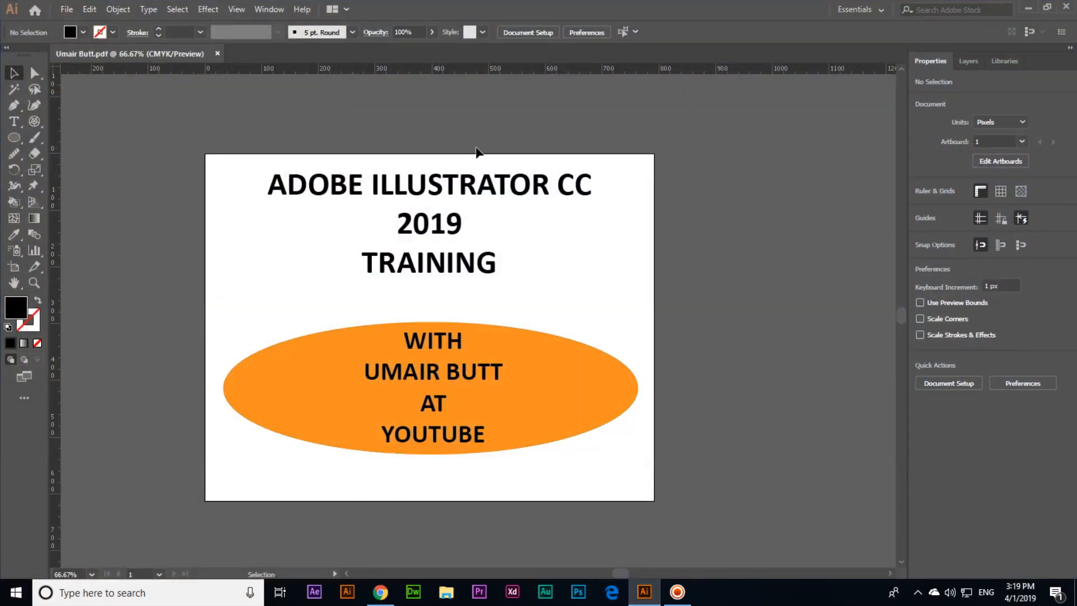
mouse_move(77, 119)
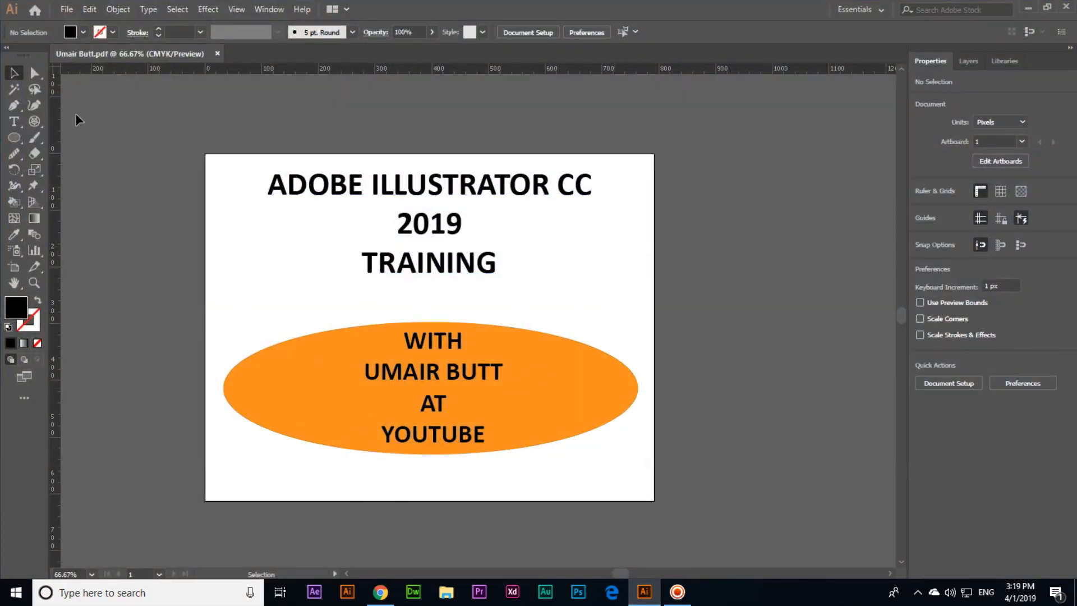
click(66, 9)
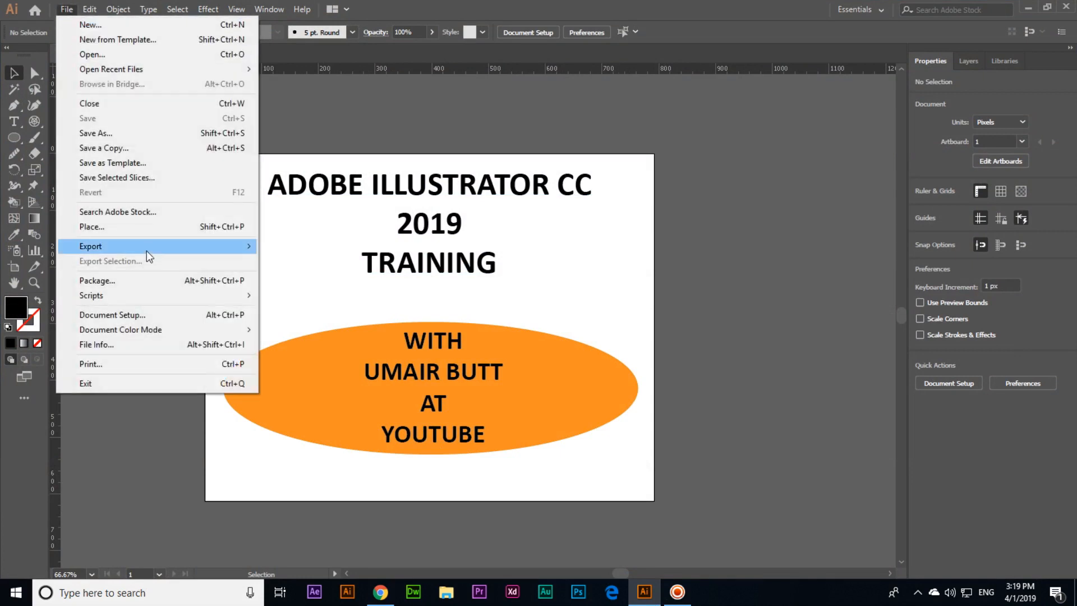
mouse_move(89, 246)
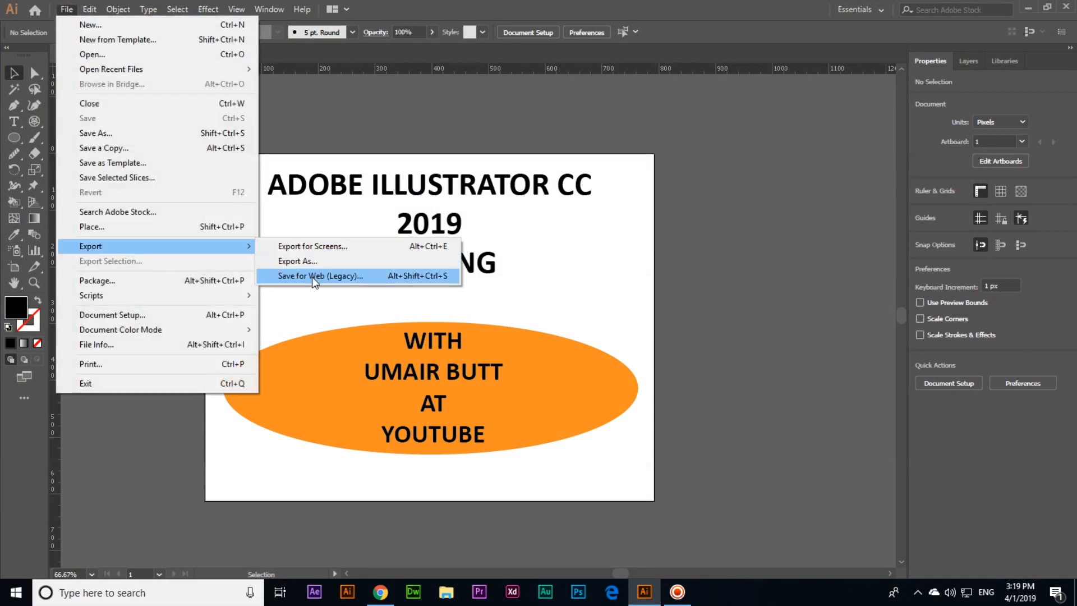
click(318, 276)
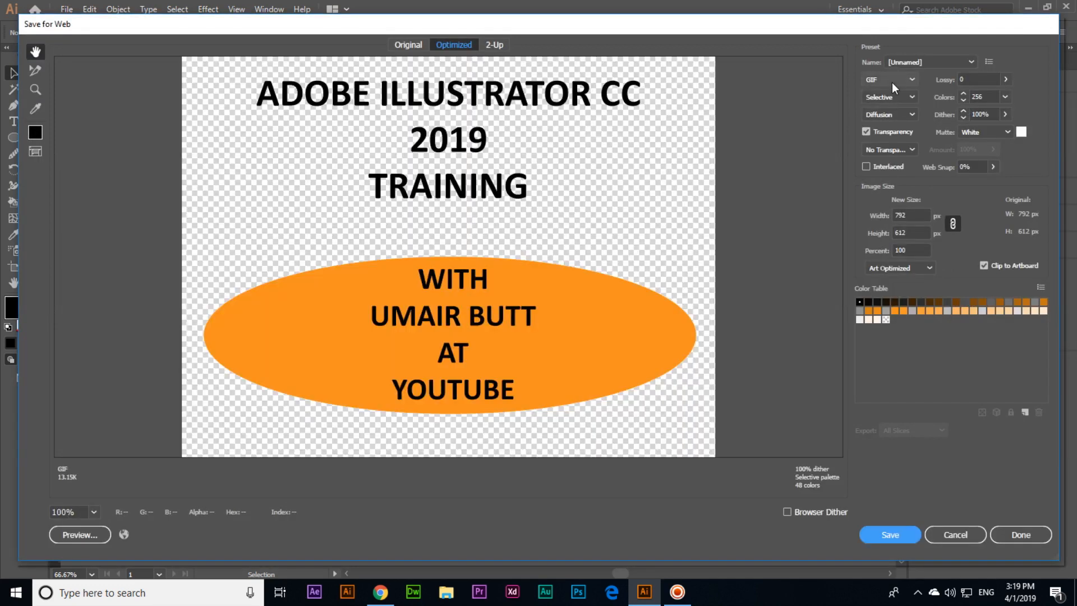
click(888, 78)
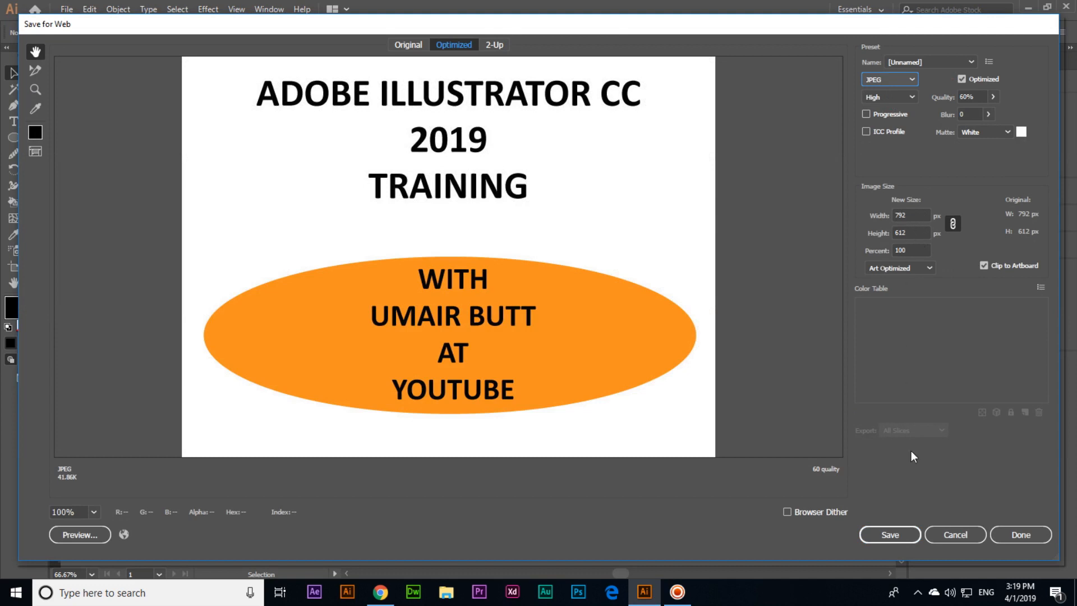
click(889, 533)
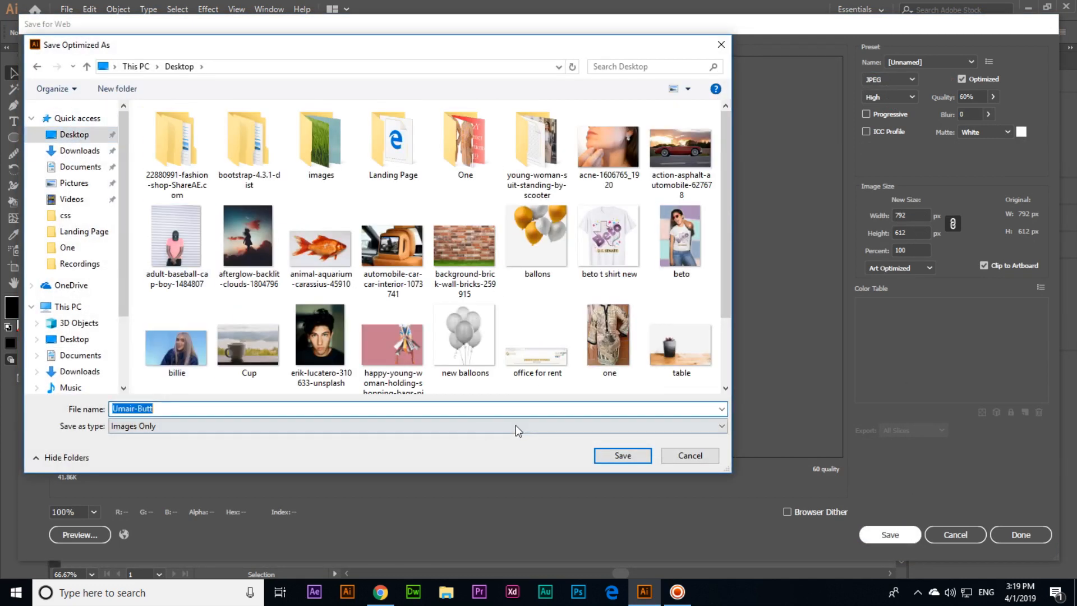
click(620, 456)
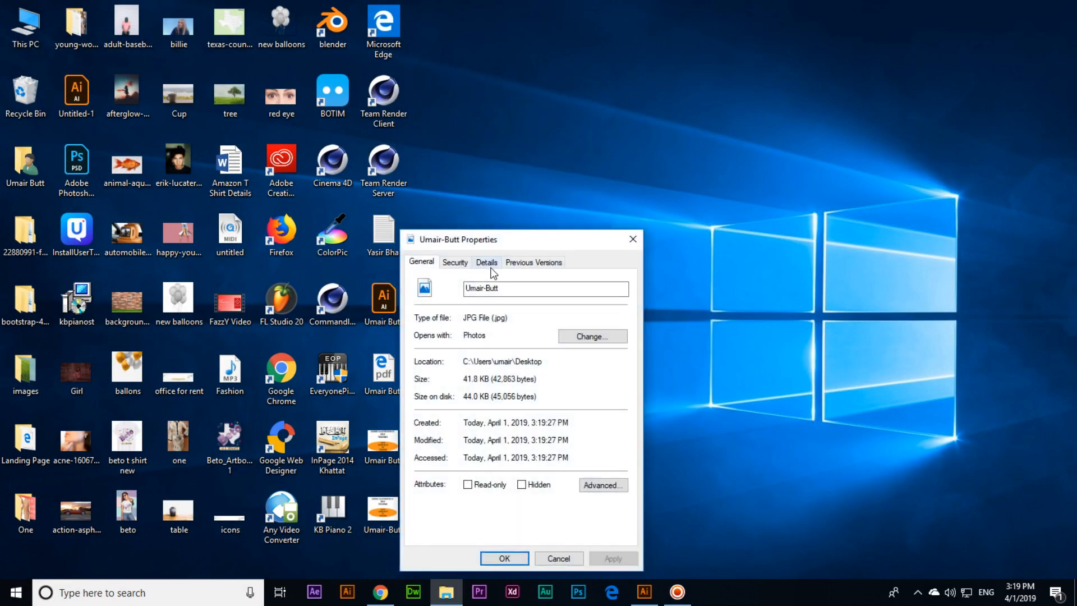
Step: Check the web JPEG's 792 × 612 px dimensions in Details and close its Properties
click(485, 261)
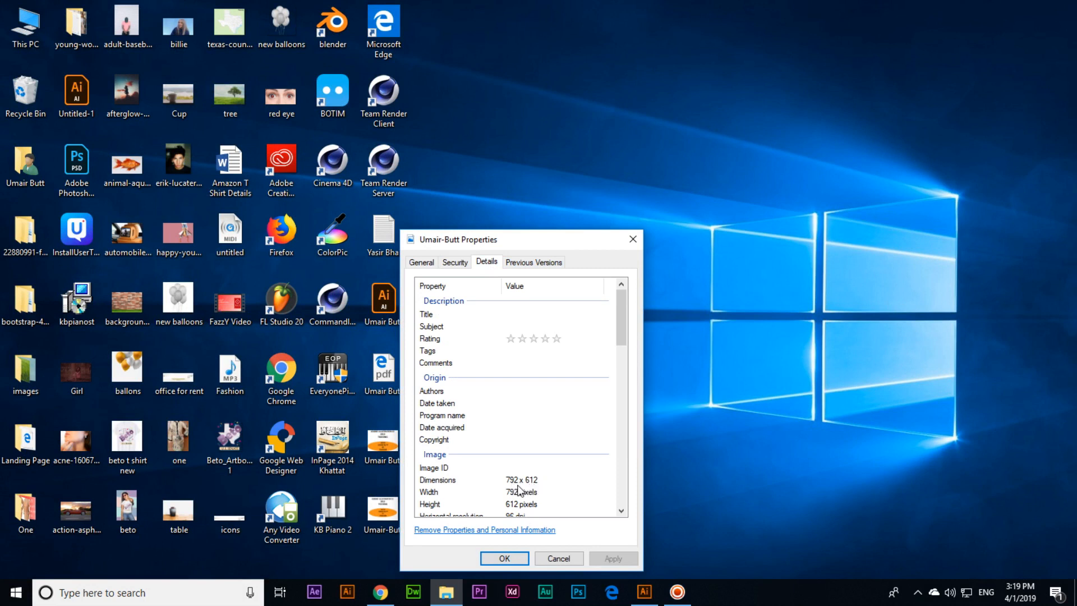
click(503, 557)
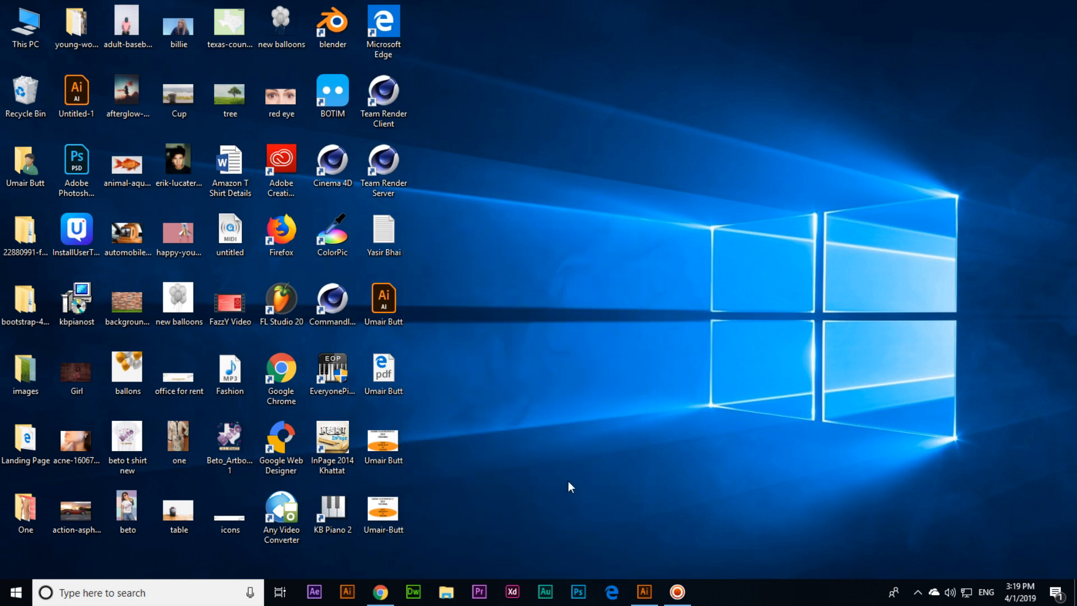